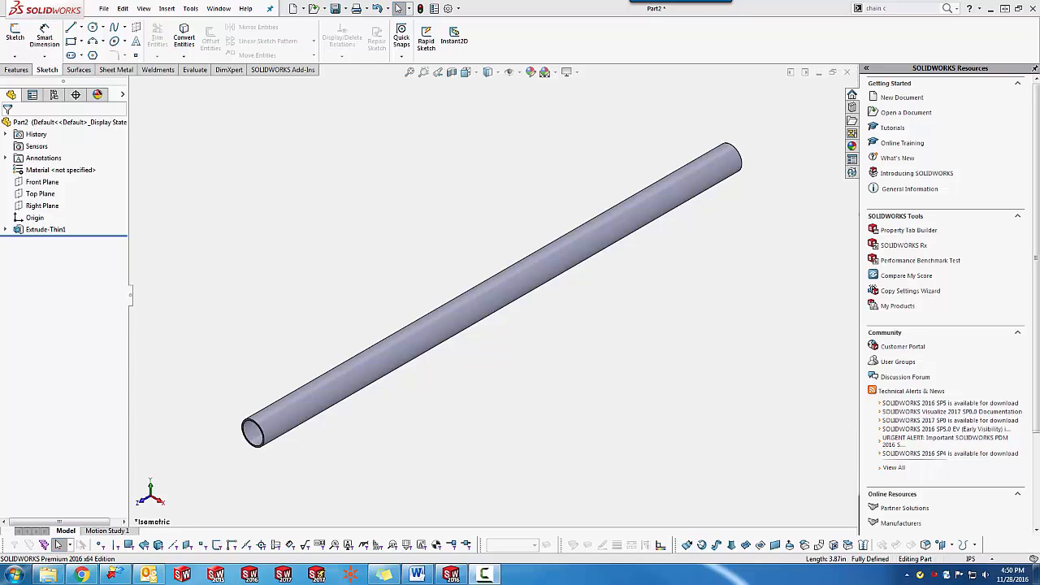
{"action": "mouse_move", "coordinate": [442, 218]}
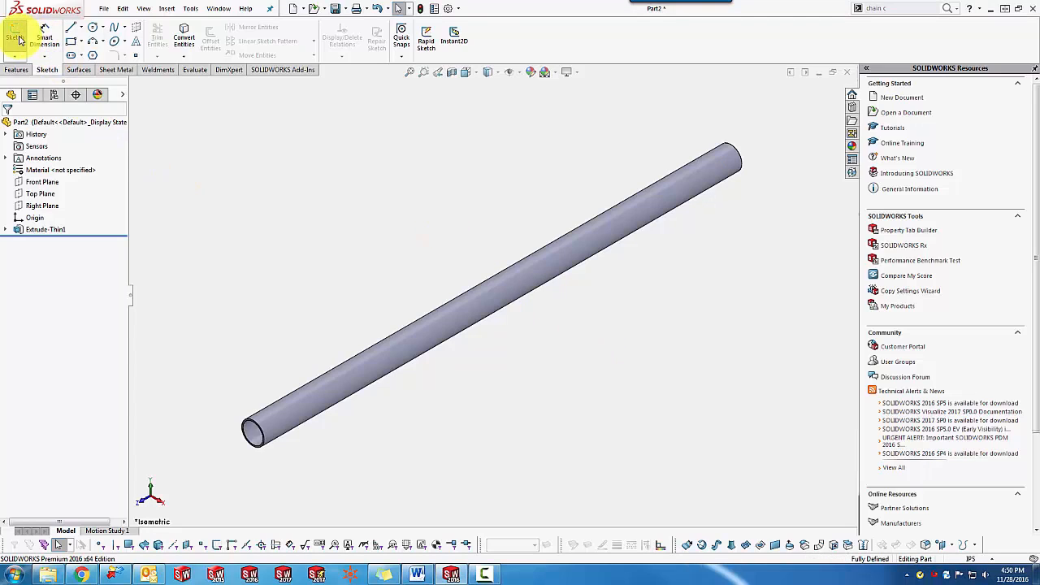
Step: Begin a new sketch on the Right Plane, viewed normal to the tube's side
{"action": "left_click", "coordinate": [15, 33]}
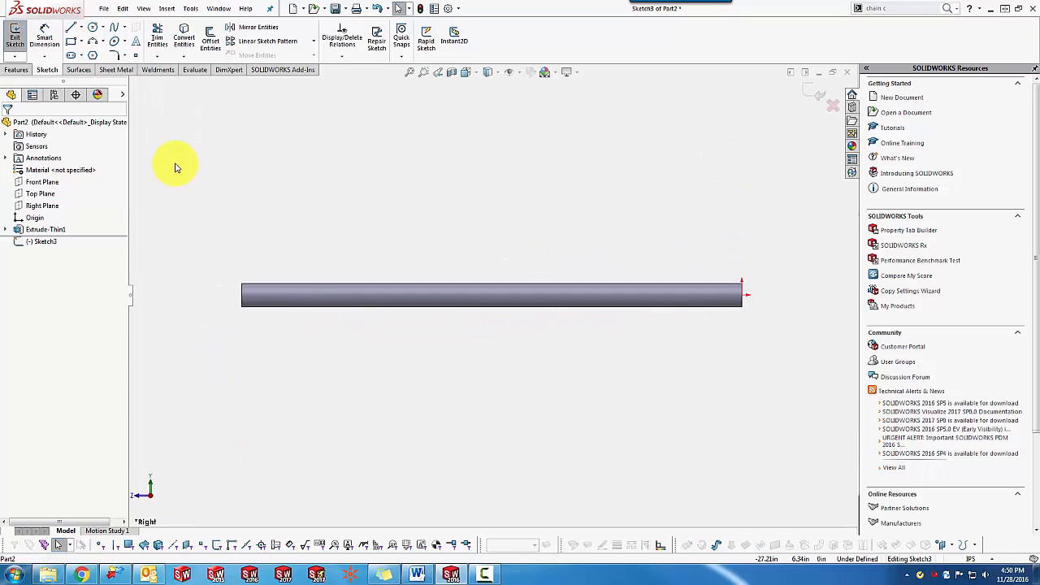
Step: Draw a short line on the tube's top edge, 4.52 long and 10.75 from the left end
{"action": "left_click", "coordinate": [71, 26]}
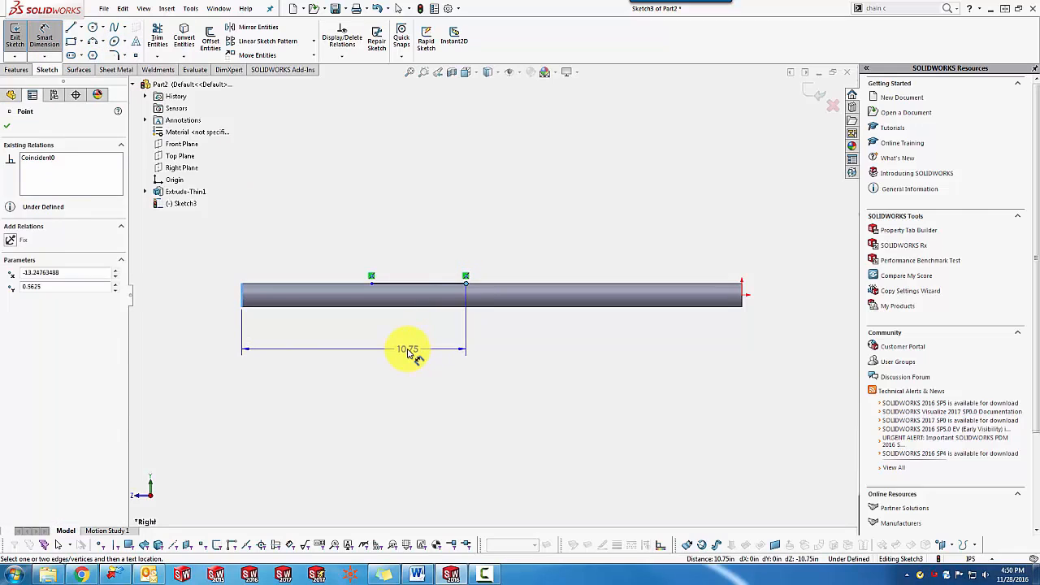
{"action": "left_click", "coordinate": [406, 321]}
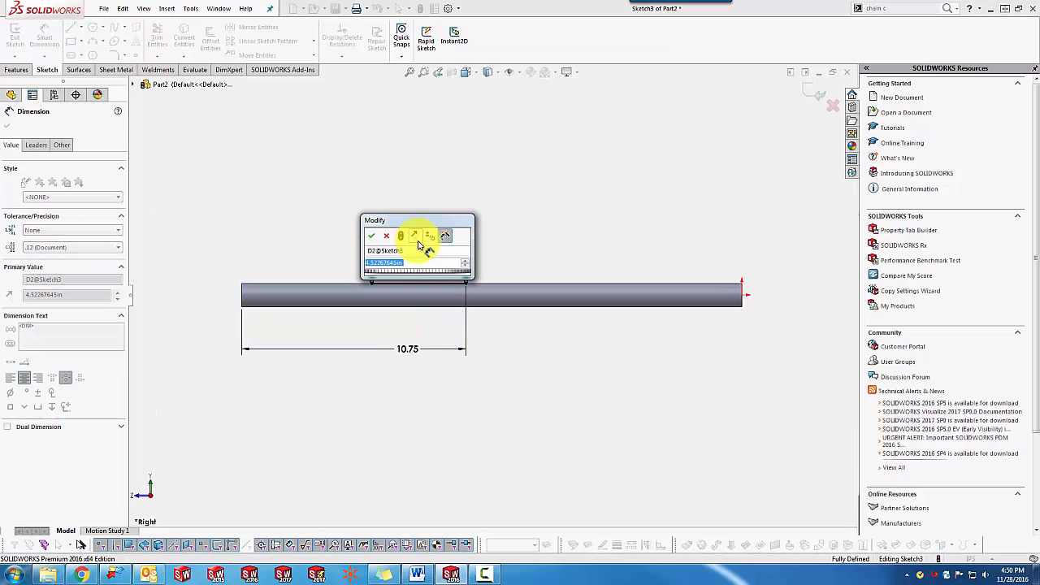
{"action": "left_click", "coordinate": [370, 236]}
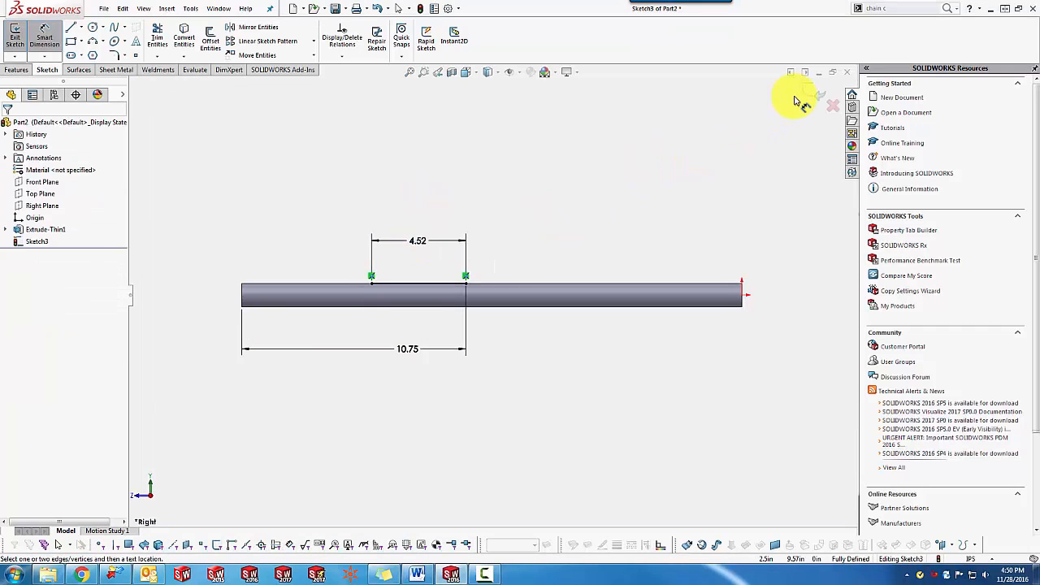
{"action": "mouse_move", "coordinate": [825, 96]}
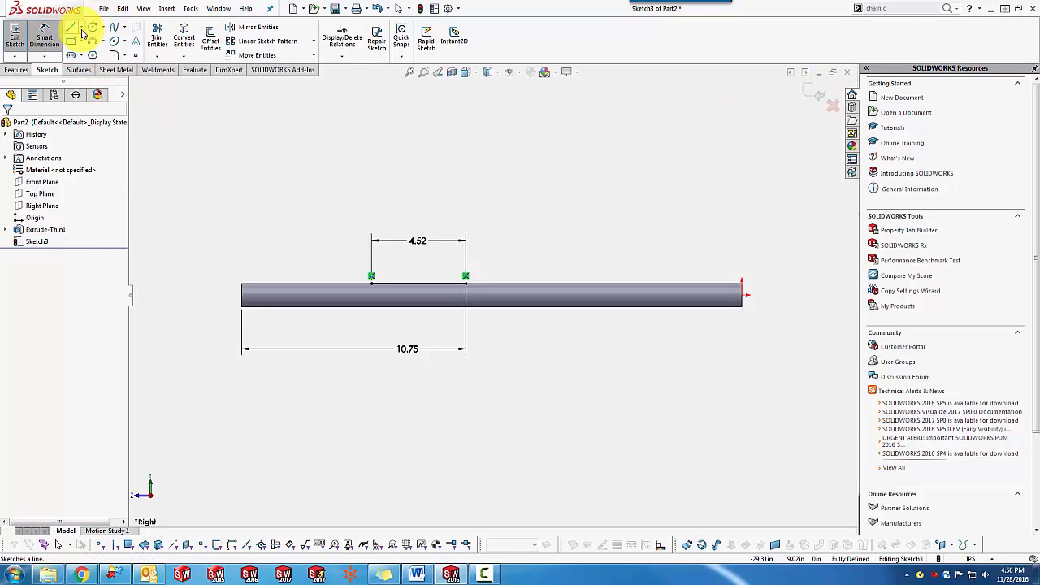
Step: Draw a vertical line at the short line's end, then a tangent arc and closing line above the tube
{"action": "left_click", "coordinate": [72, 26]}
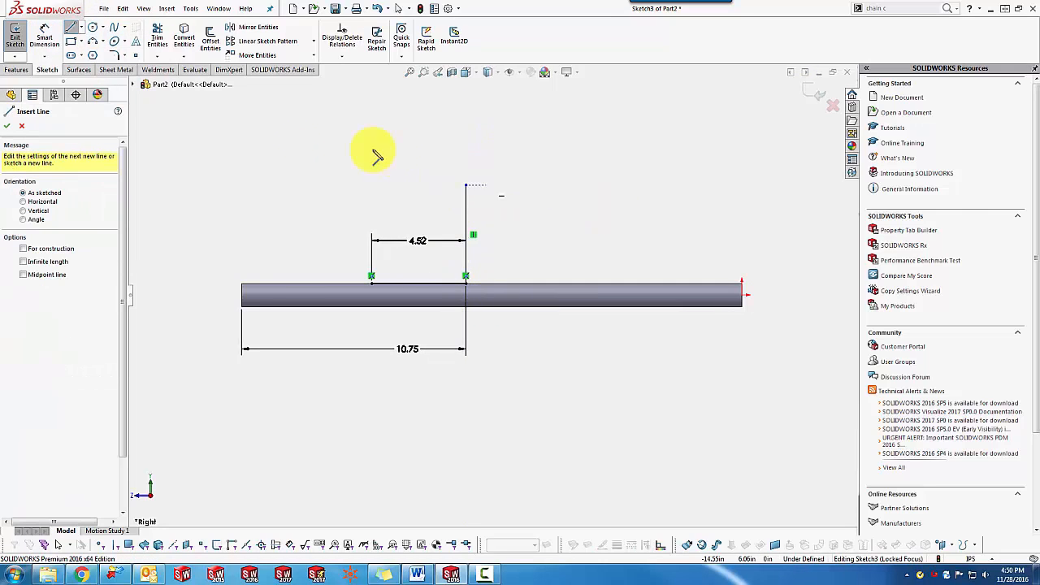
{"action": "left_click", "coordinate": [115, 42]}
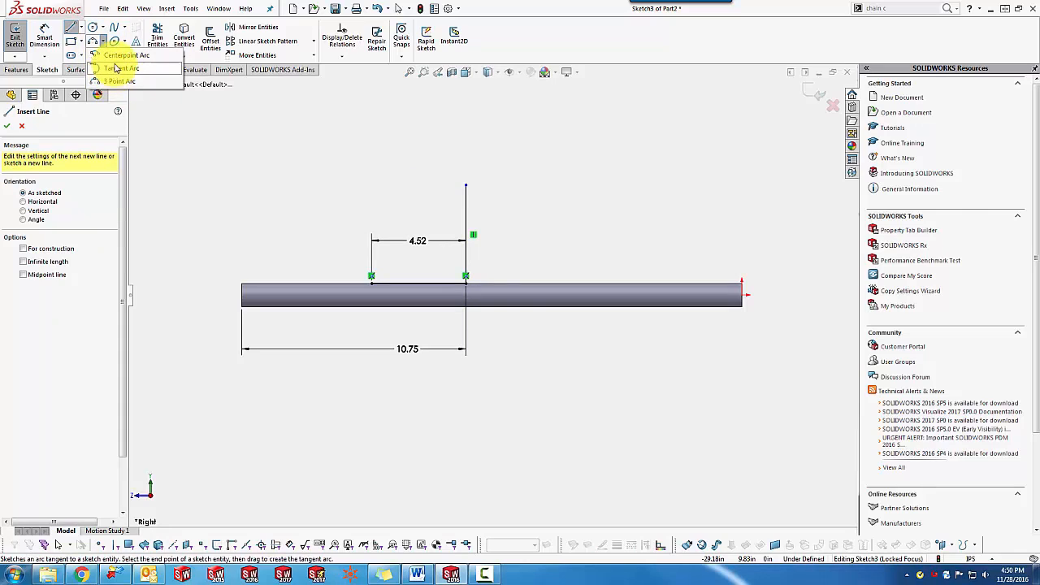
{"action": "left_click", "coordinate": [123, 55]}
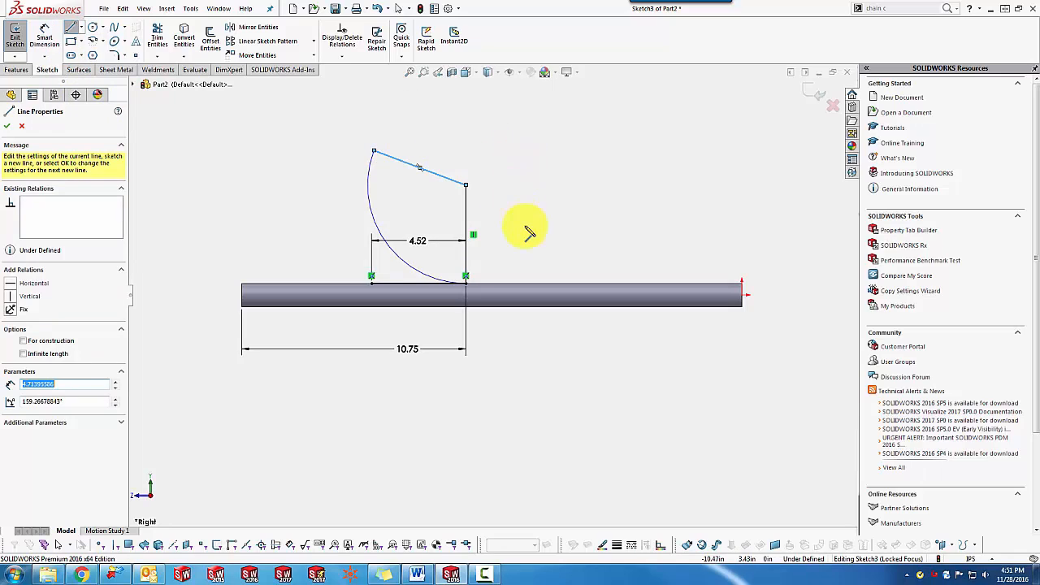
{"action": "left_click", "coordinate": [7, 126]}
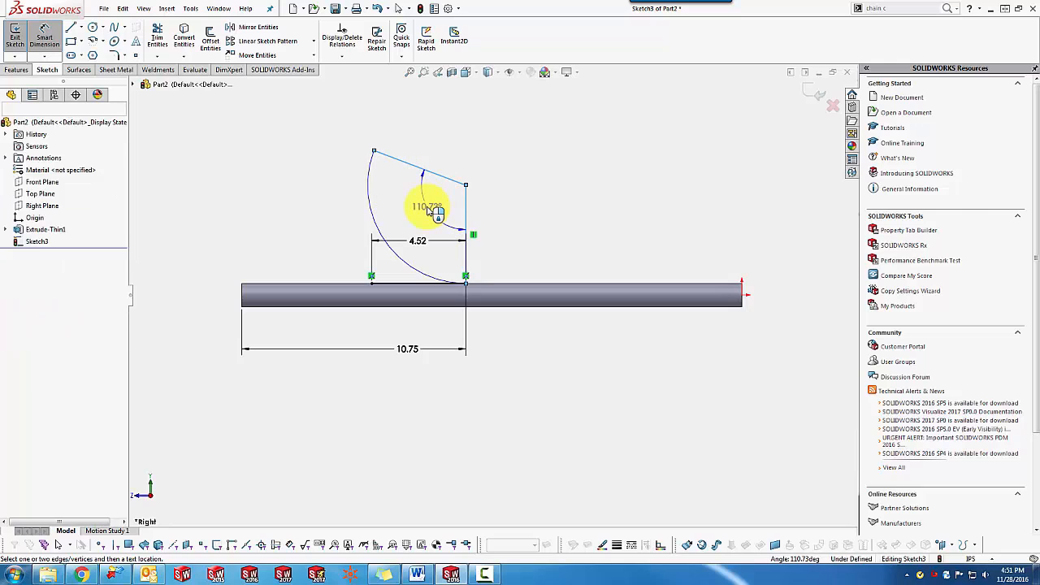
Step: Dimension the arc at 110.73° and R4.71, adding a driven 9.11 arc-length dimension
{"action": "left_click", "coordinate": [426, 208]}
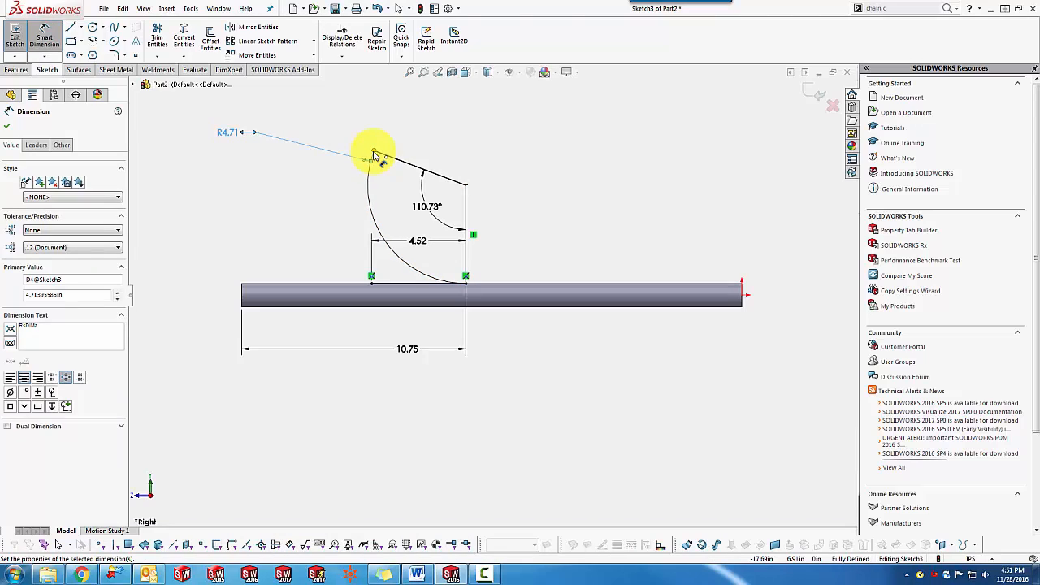
{"action": "left_click", "coordinate": [463, 279]}
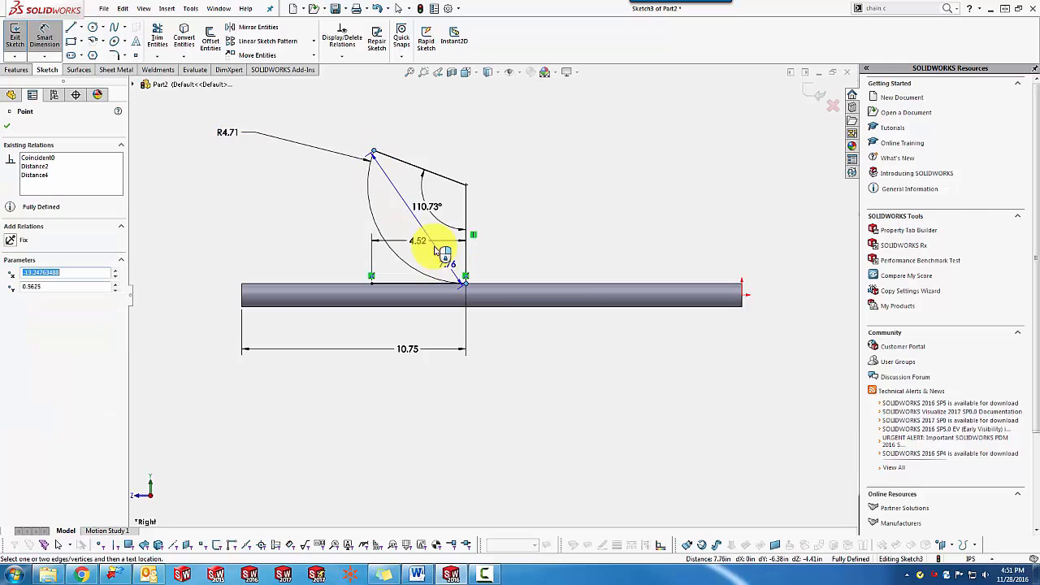
{"action": "left_click", "coordinate": [372, 210]}
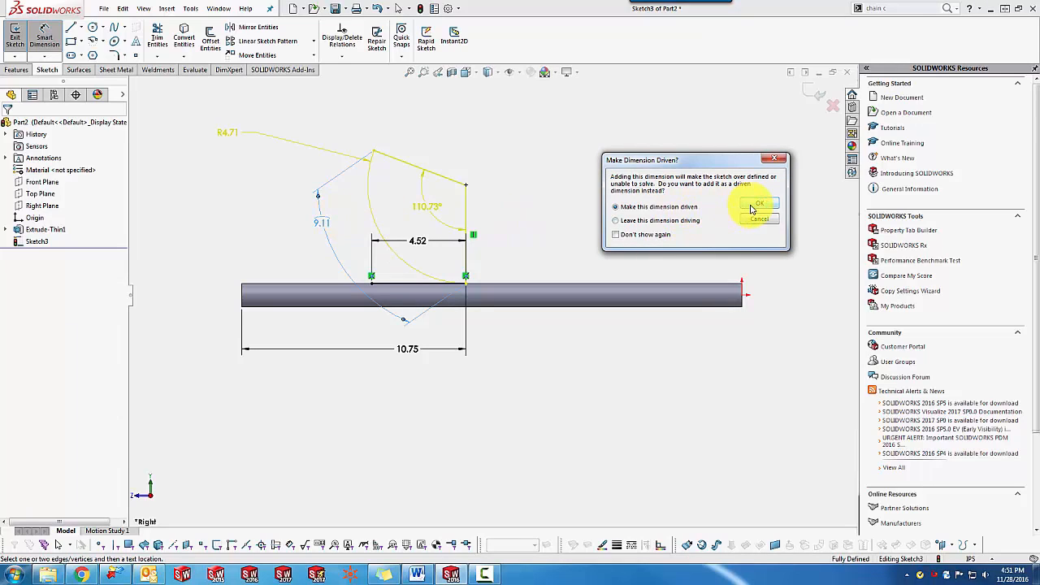
{"action": "left_click", "coordinate": [757, 203]}
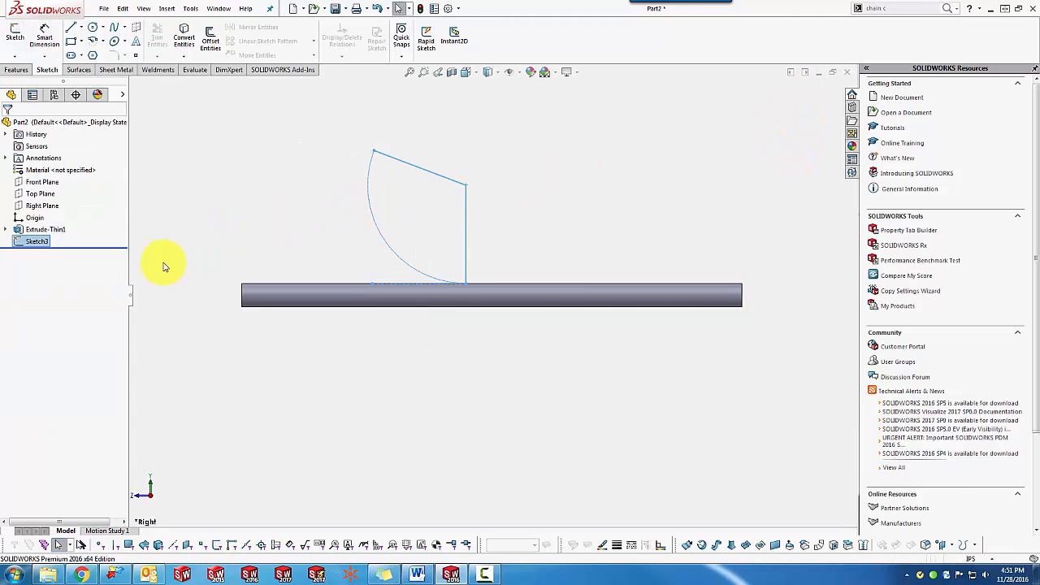
{"action": "mouse_move", "coordinate": [138, 291]}
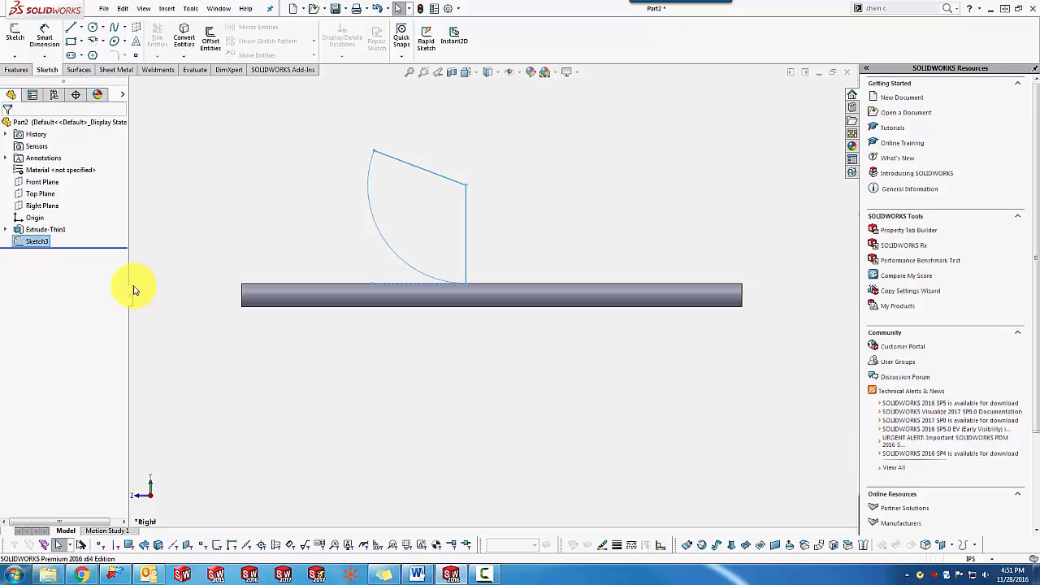
Step: Show the feature dimensions on the model via the Annotations options
{"action": "left_click", "coordinate": [44, 158]}
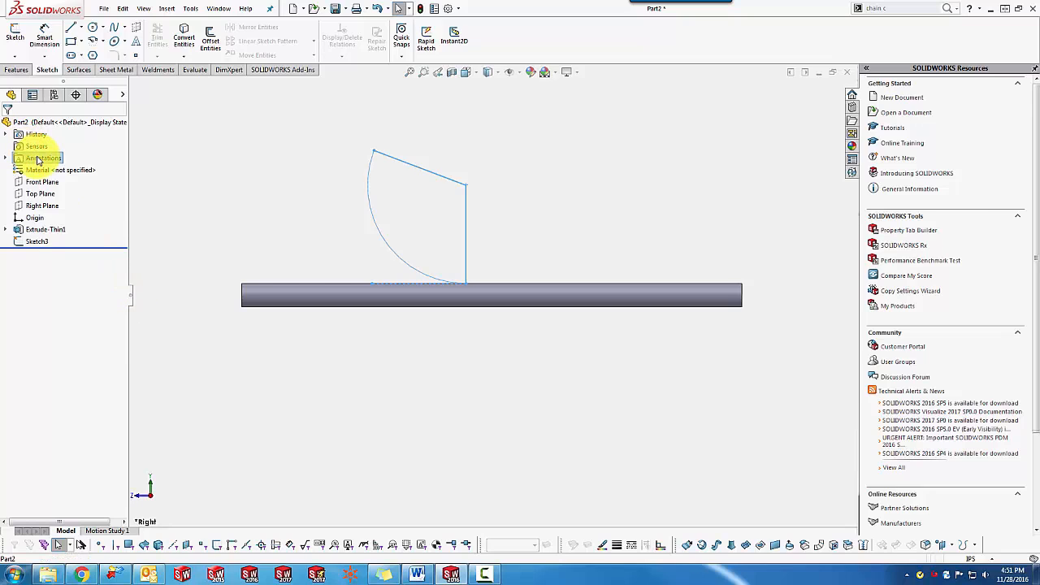
{"action": "right_click", "coordinate": [43, 158]}
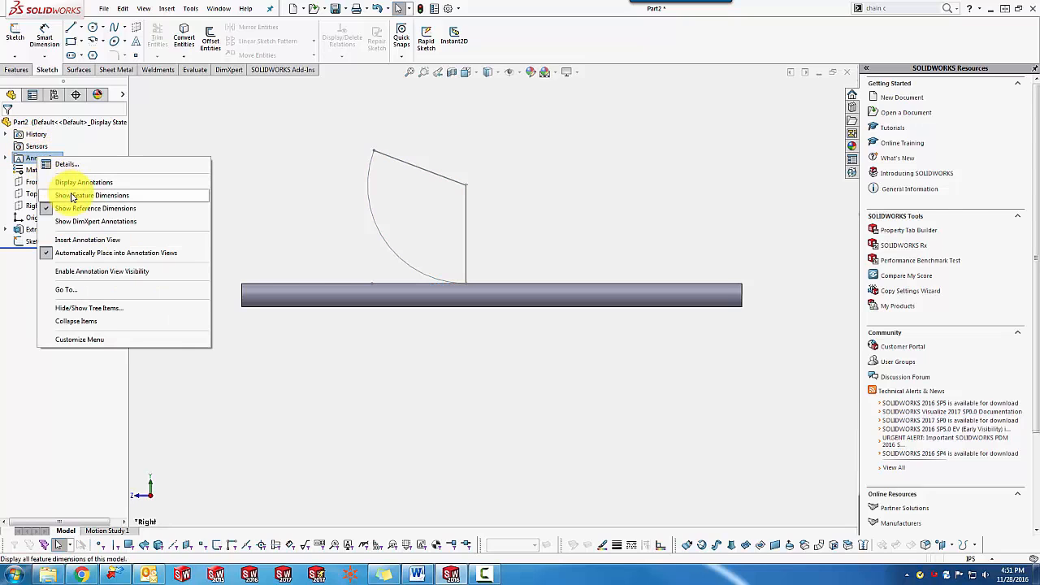
{"action": "left_click", "coordinate": [89, 195]}
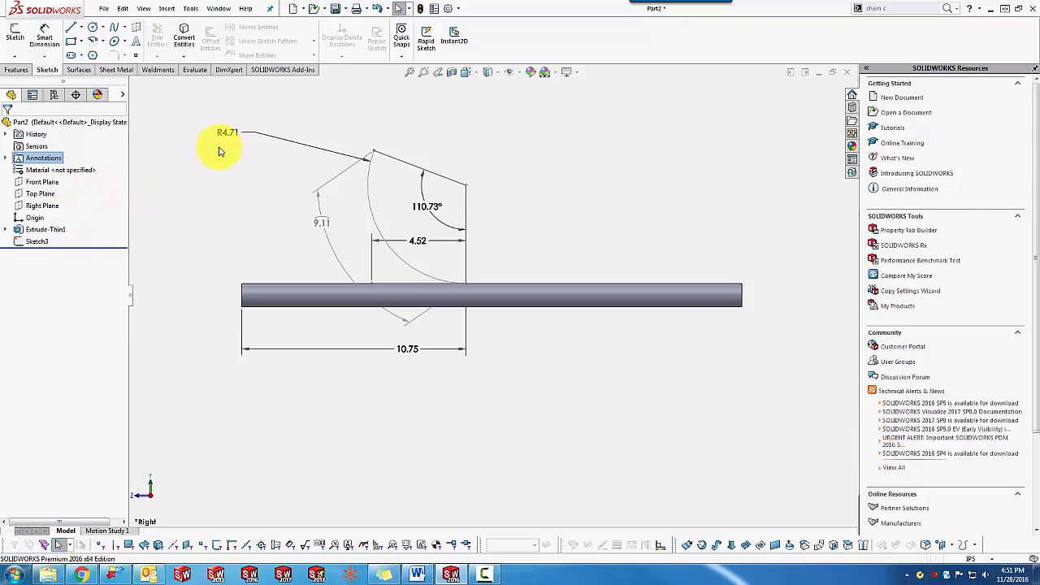
{"action": "left_click", "coordinate": [143, 8]}
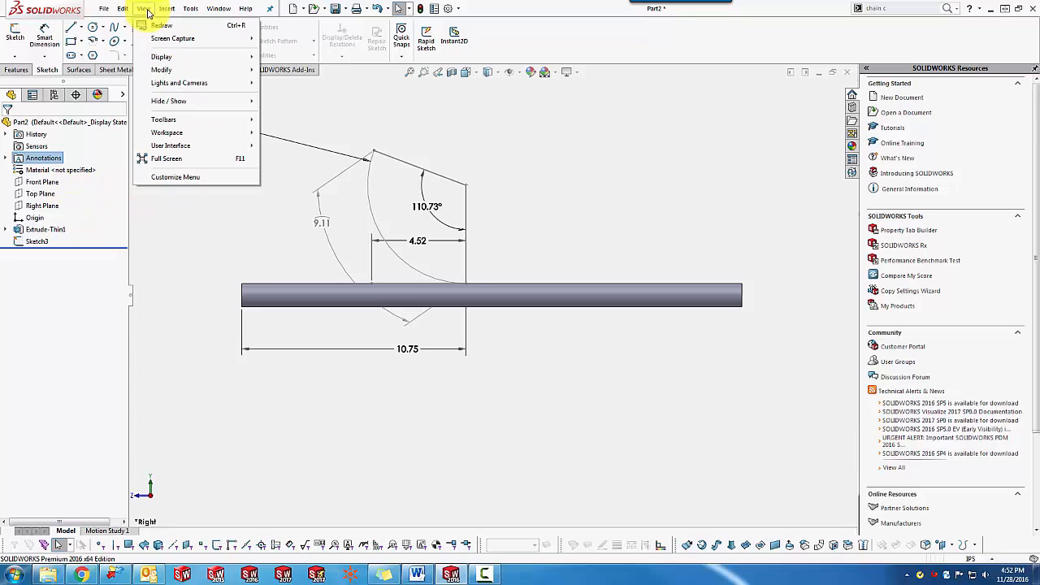
{"action": "mouse_move", "coordinate": [169, 101]}
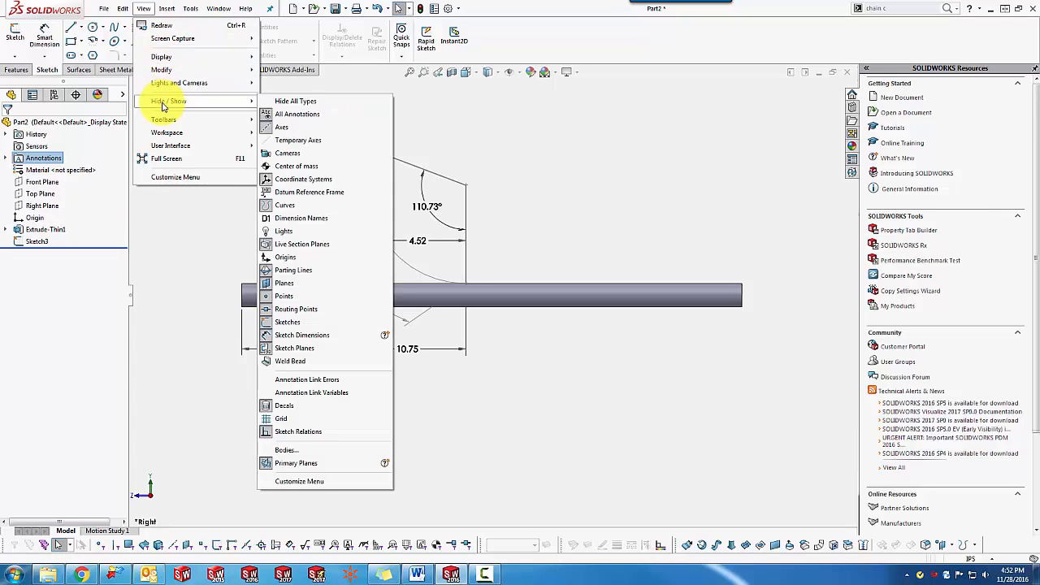
{"action": "mouse_move", "coordinate": [295, 101]}
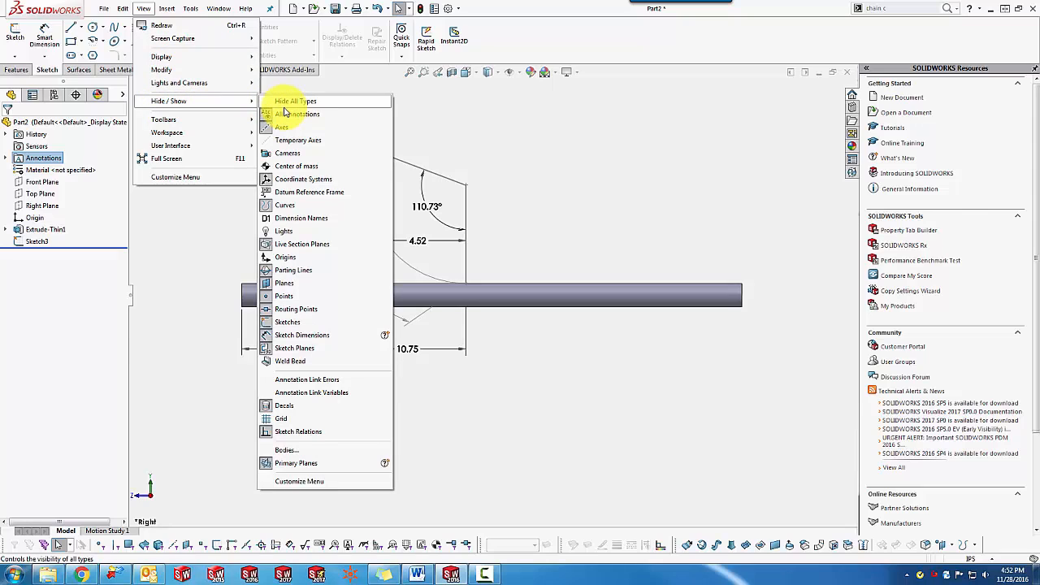
{"action": "mouse_move", "coordinate": [300, 218]}
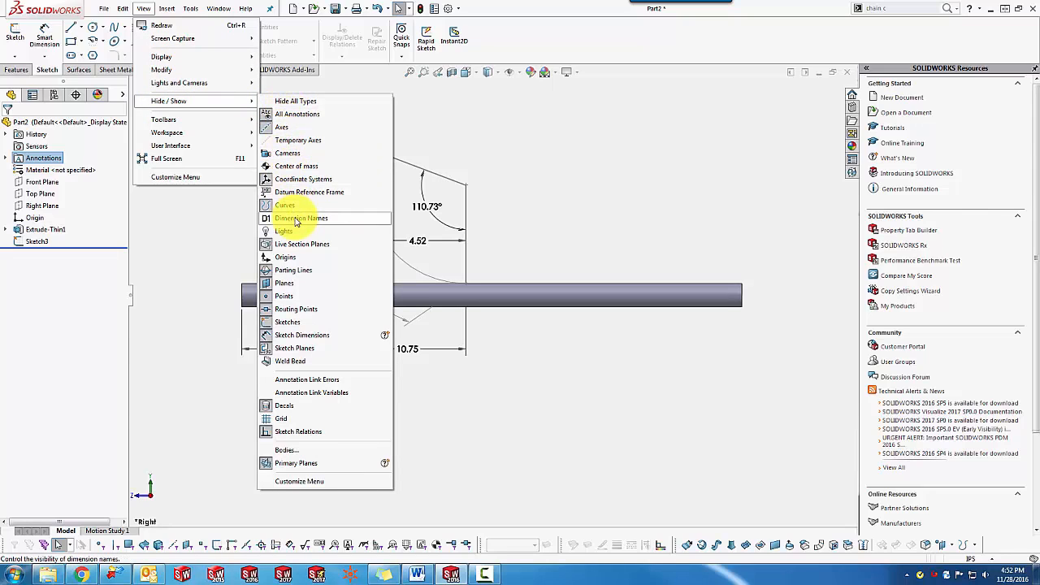
Step: Turn on dimension names so D1 to D5 appear beneath their values
{"action": "left_click", "coordinate": [303, 217]}
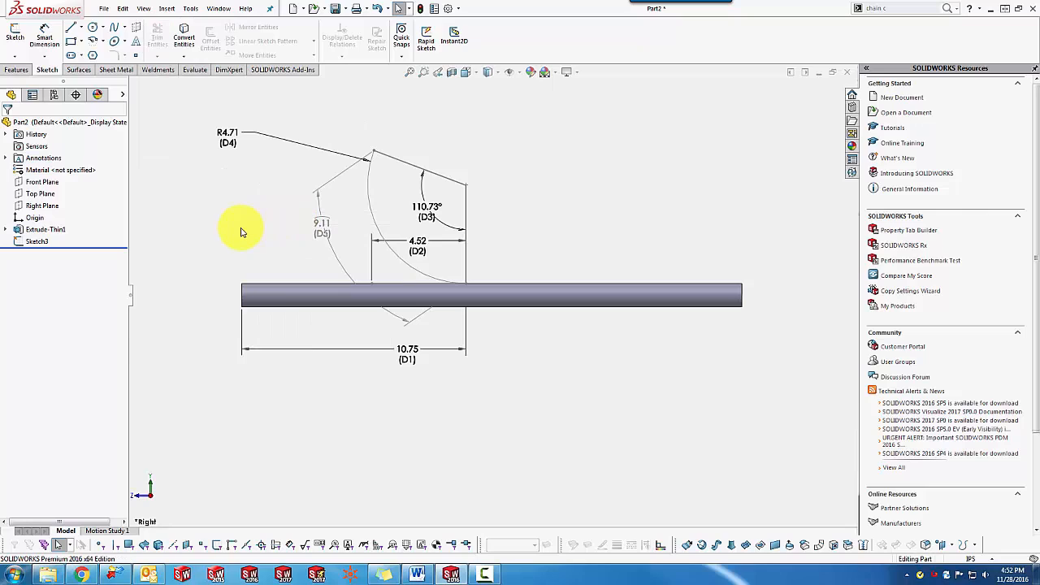
{"action": "mouse_move", "coordinate": [134, 285]}
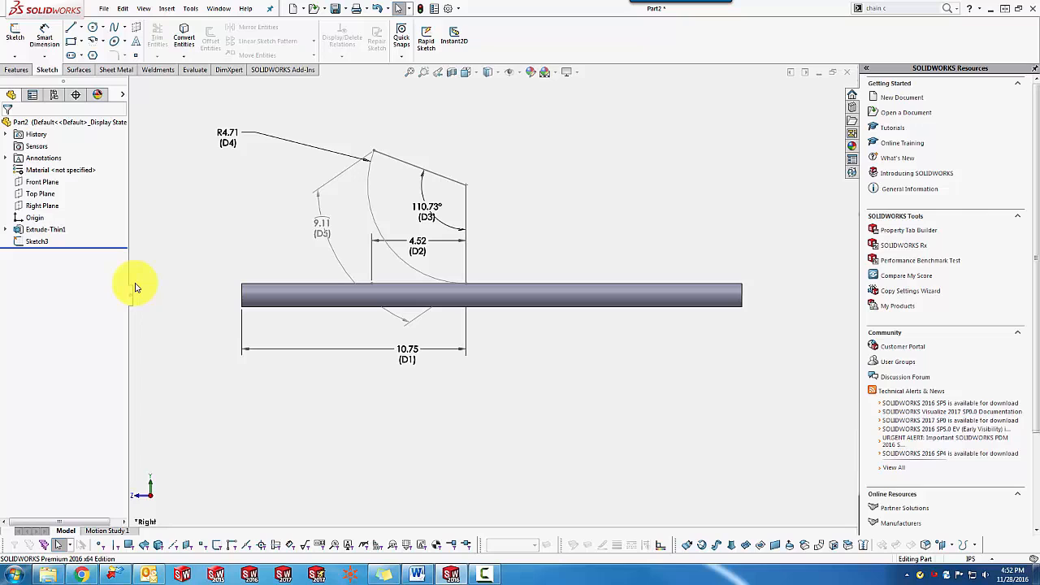
Step: Rename the 9.11 arc-length dimension ArcLength and the 110.73° angle BendAngle
{"action": "left_click", "coordinate": [322, 228]}
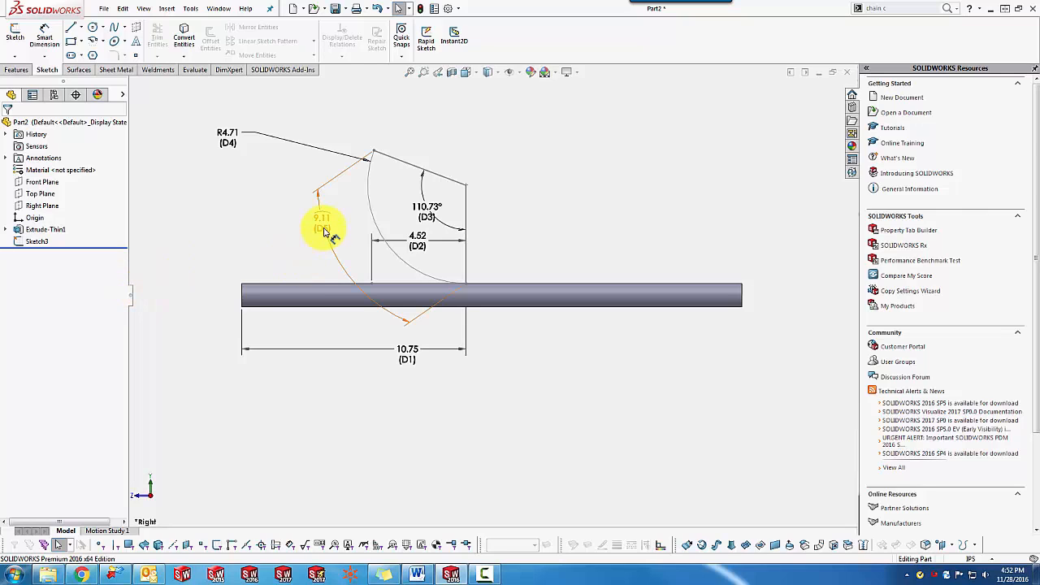
{"action": "double_click", "coordinate": [321, 225]}
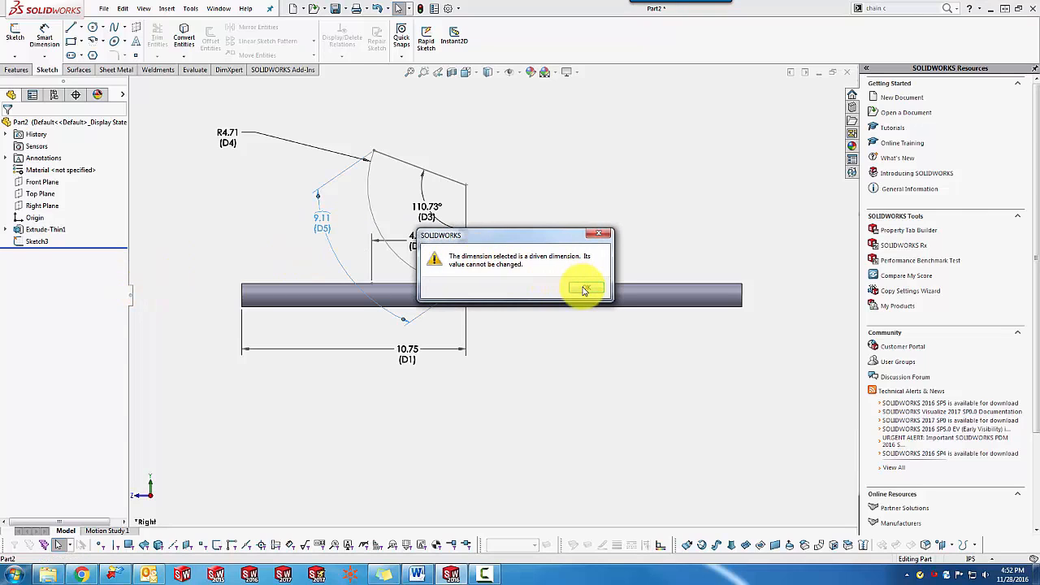
{"action": "left_click", "coordinate": [584, 289]}
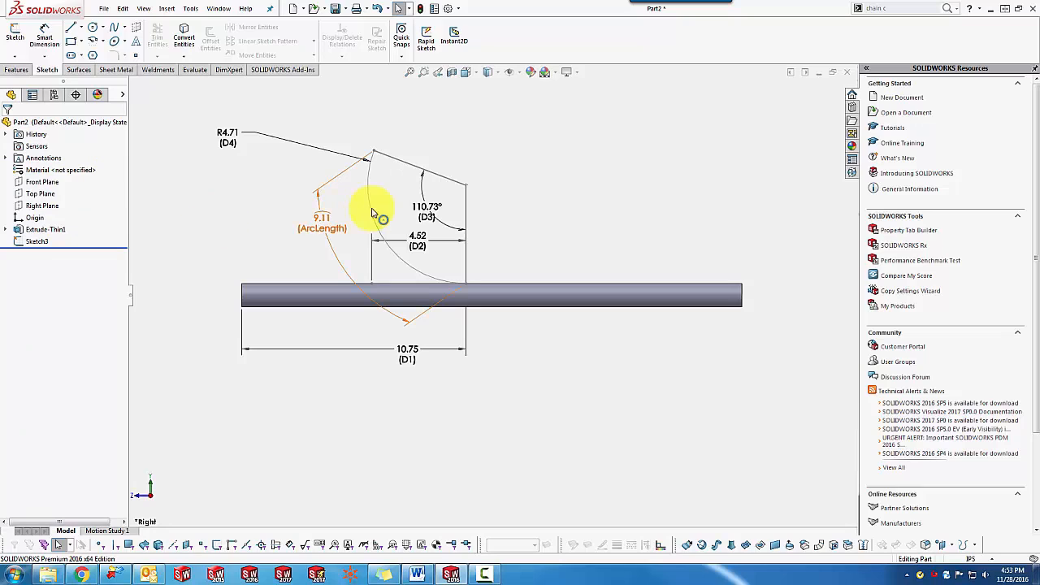
{"action": "left_click", "coordinate": [426, 208]}
{"action": "type", "text": "BendAng@Sketch3"}
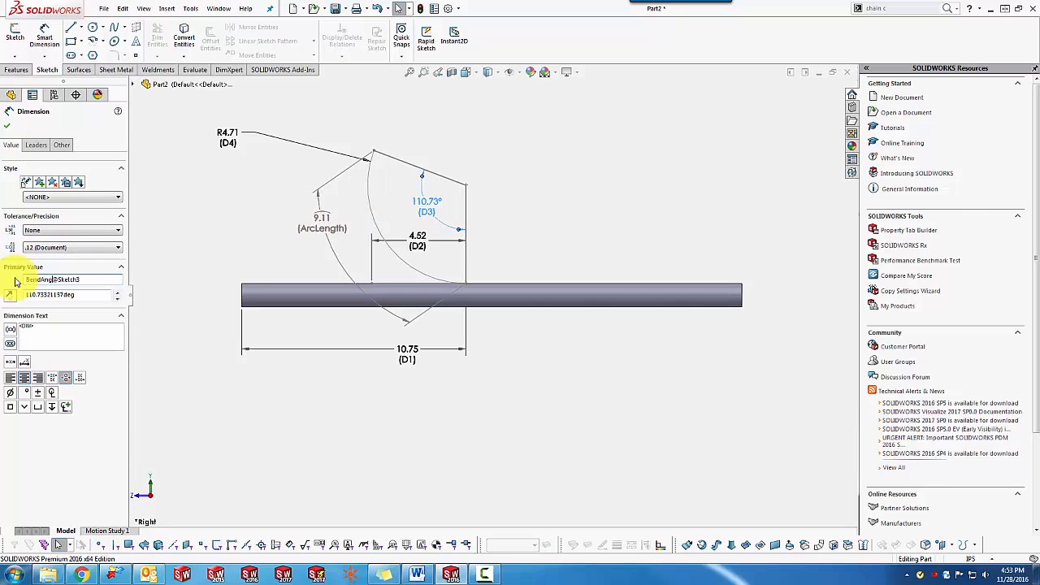
{"action": "mouse_move", "coordinate": [244, 237]}
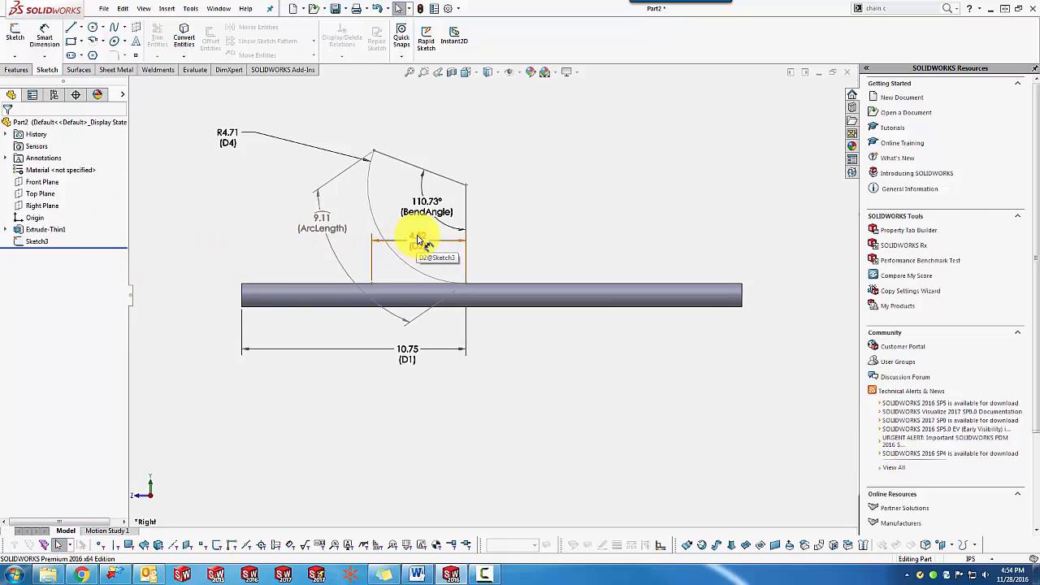
{"action": "double_click", "coordinate": [419, 237]}
{"action": "type", "text": "= \"ArcLength@Sketch3\""}
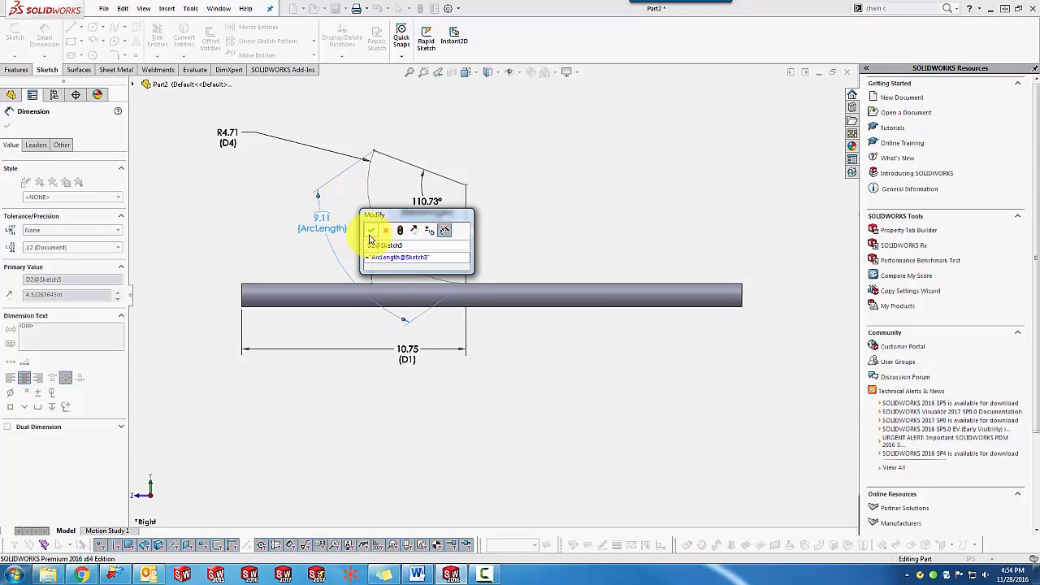
Step: Finish editing so the sketch shows D1, D2, D4, ArcLength 9.11 and BendAngle 110.73°
{"action": "left_click", "coordinate": [371, 231]}
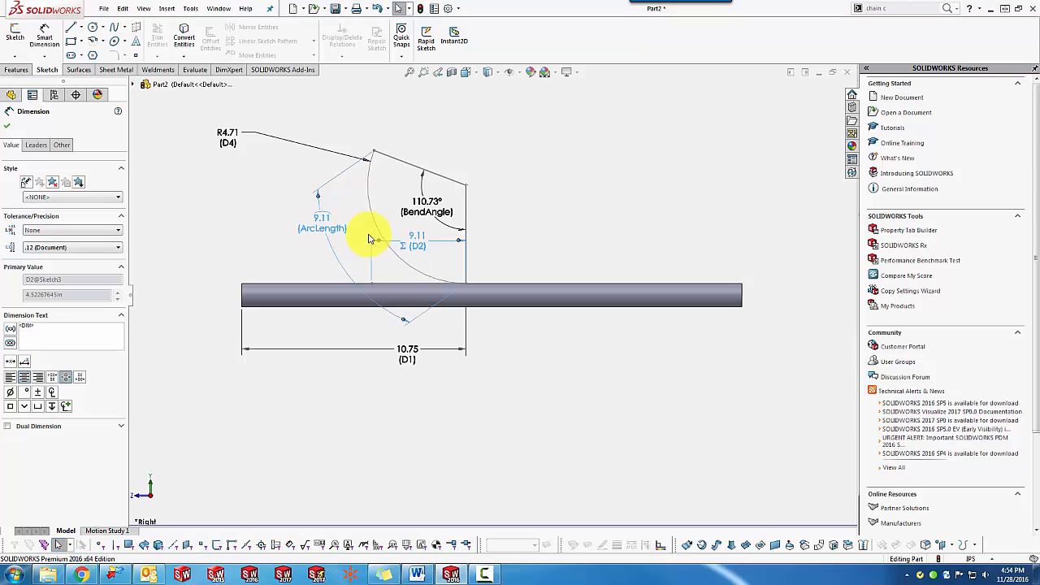
{"action": "mouse_move", "coordinate": [241, 236]}
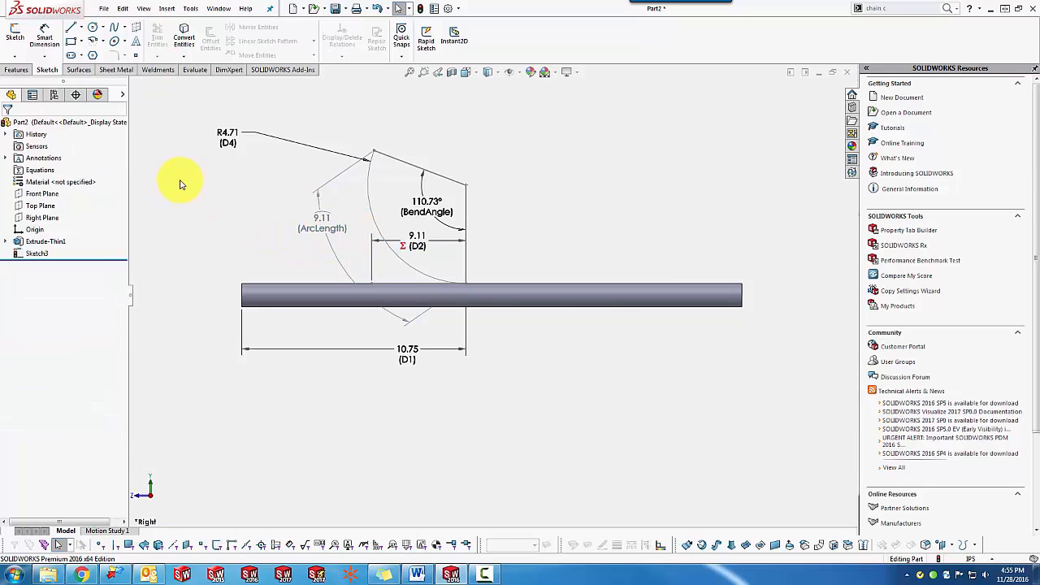
{"action": "mouse_move", "coordinate": [136, 289]}
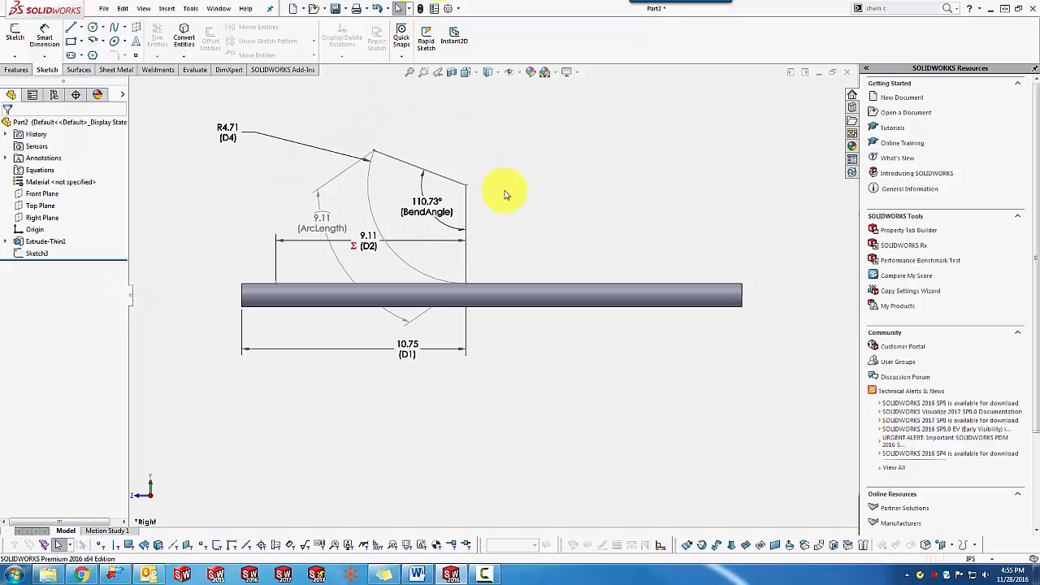
{"action": "mouse_move", "coordinate": [398, 99]}
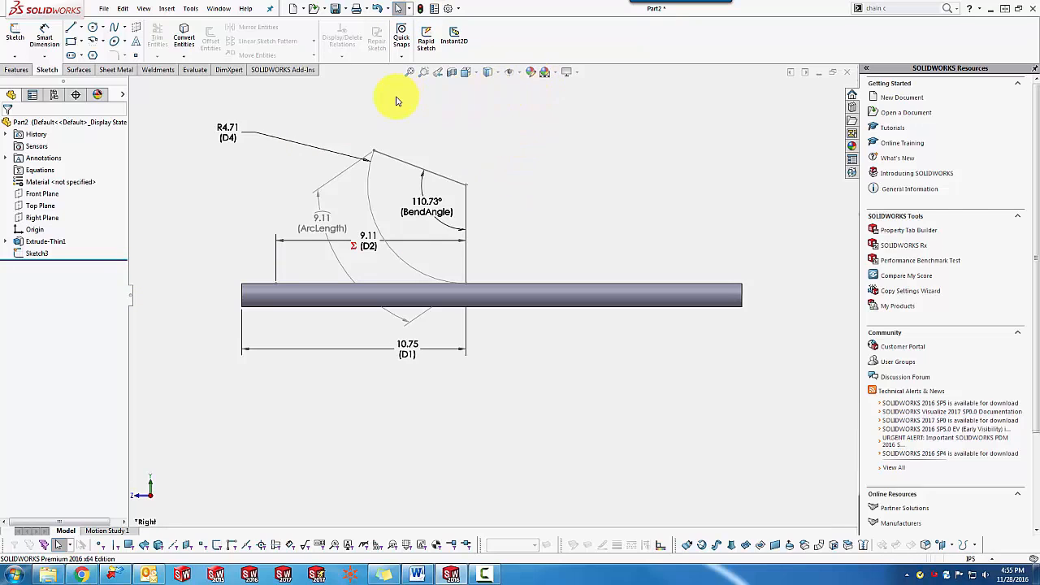
{"action": "left_click", "coordinate": [16, 68]}
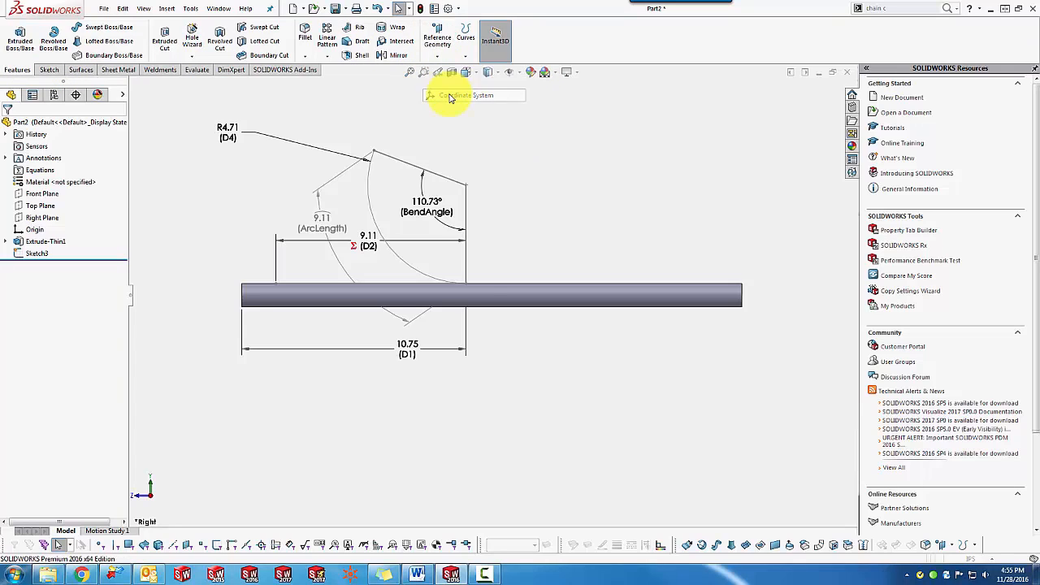
Step: Create Coordinate System1 with its origin on a point of the tube
{"action": "left_click", "coordinate": [451, 94]}
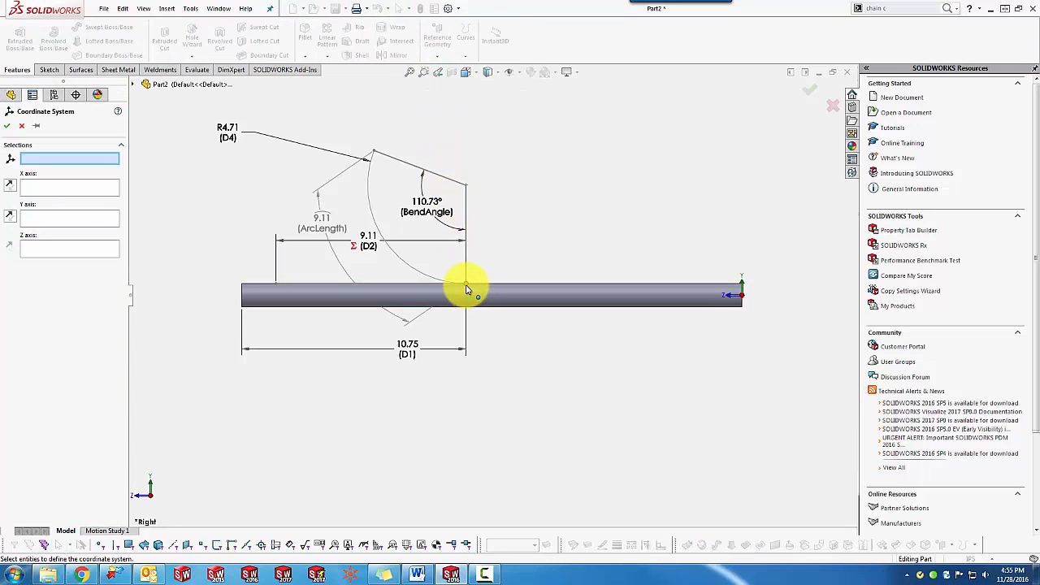
{"action": "left_click", "coordinate": [464, 283]}
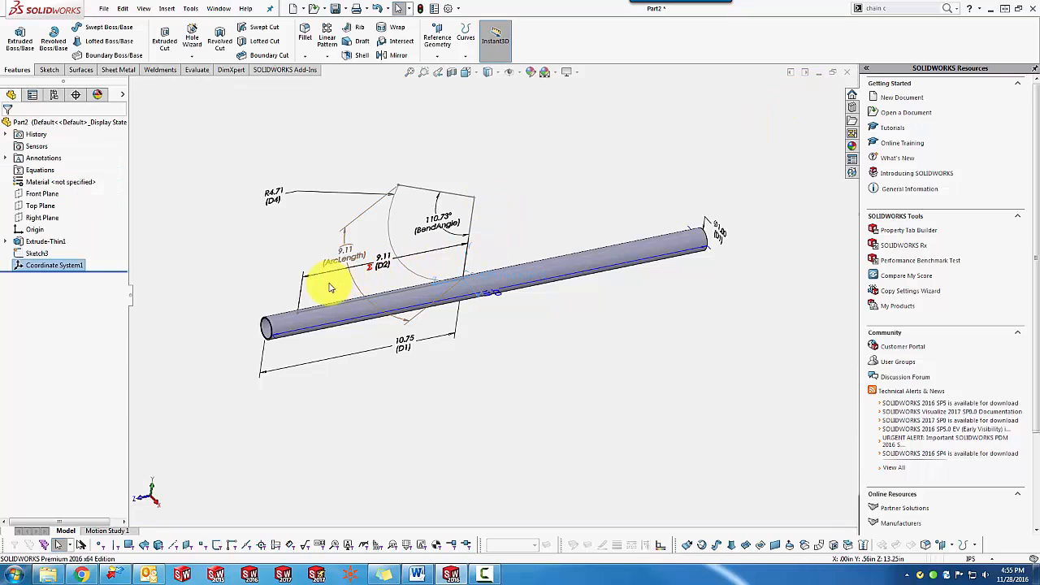
{"action": "mouse_move", "coordinate": [219, 307]}
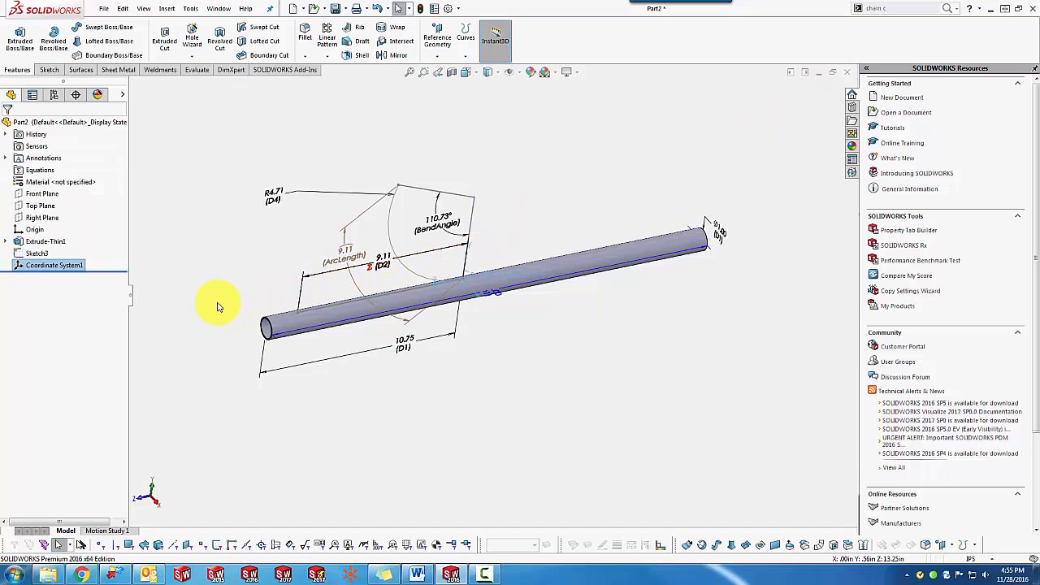
{"action": "left_click", "coordinate": [55, 264]}
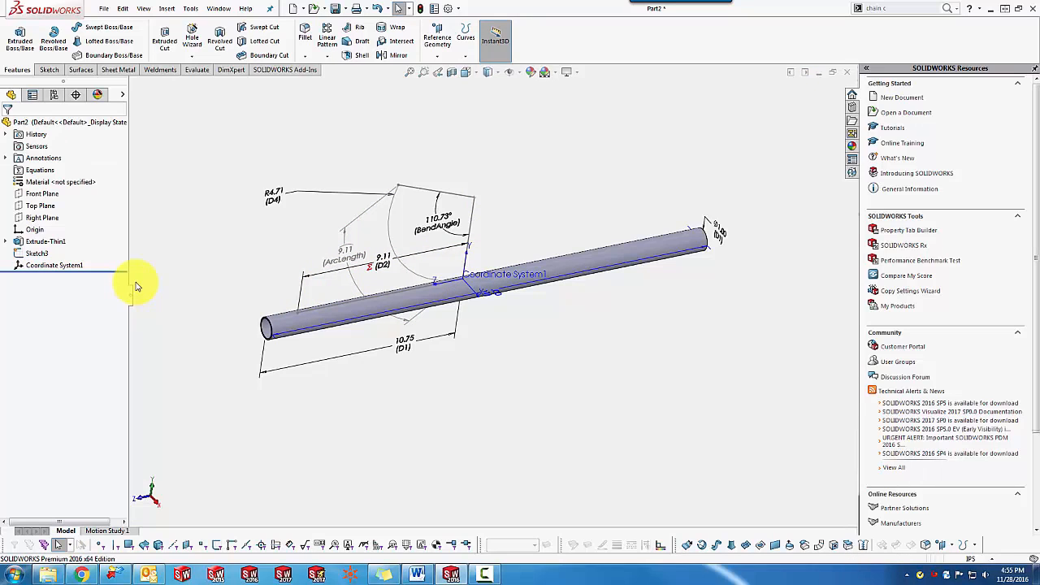
{"action": "left_click", "coordinate": [166, 9]}
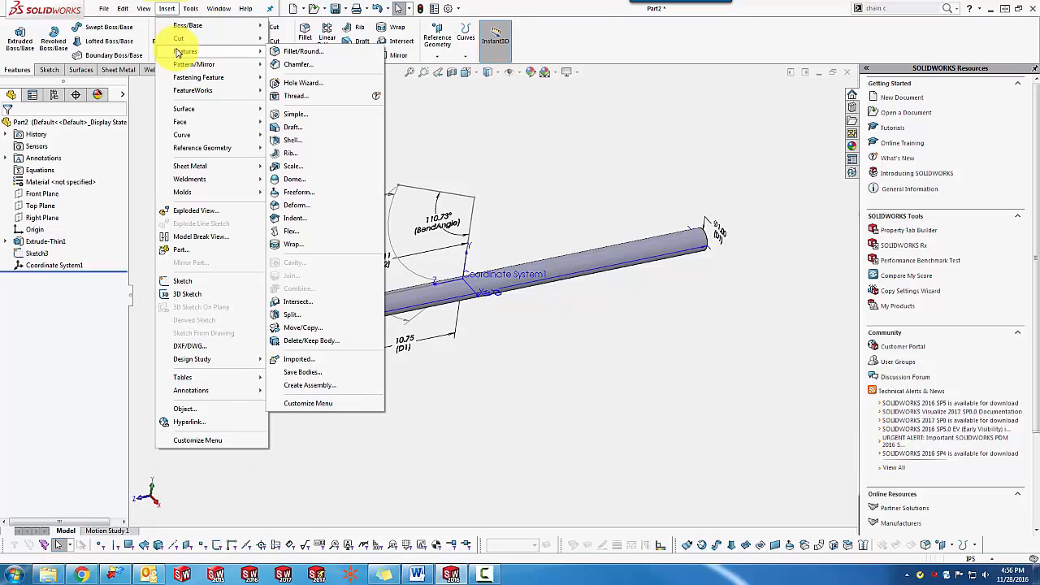
{"action": "mouse_move", "coordinate": [291, 231]}
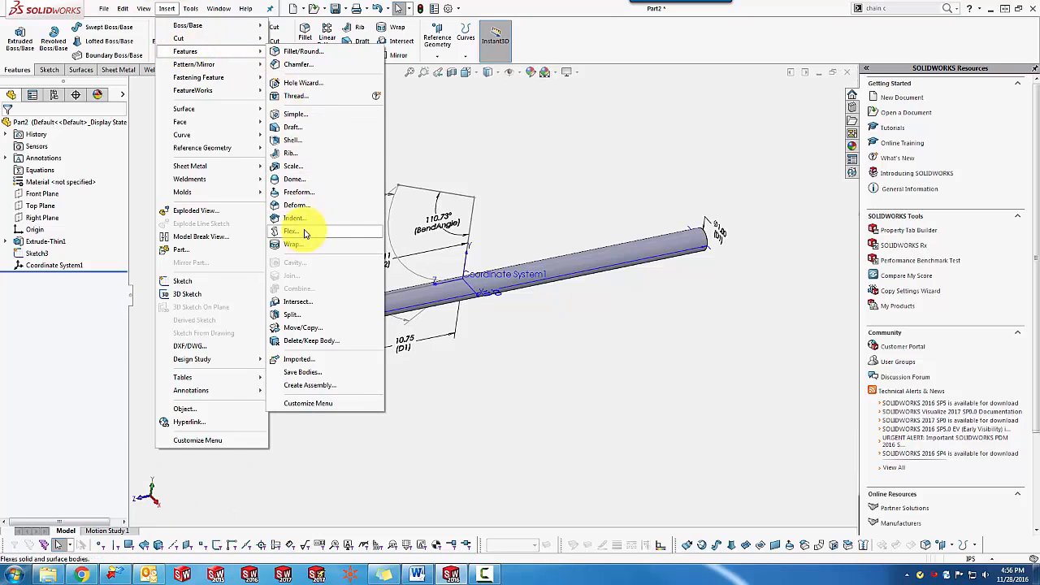
Step: Start a Flex feature in bending mode on the Extrude-Thin1 tube body
{"action": "left_click", "coordinate": [292, 231]}
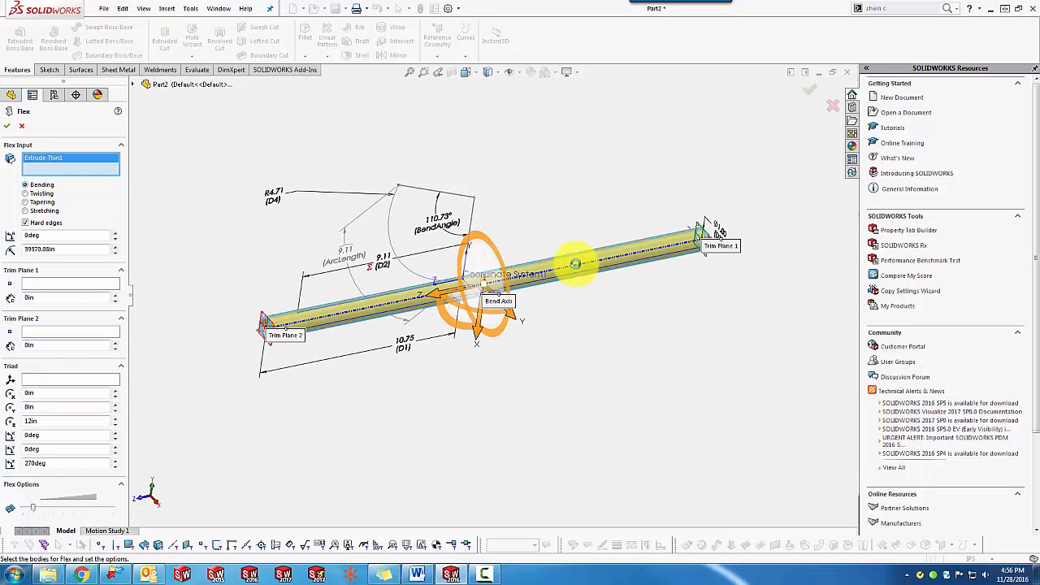
{"action": "mouse_move", "coordinate": [153, 224]}
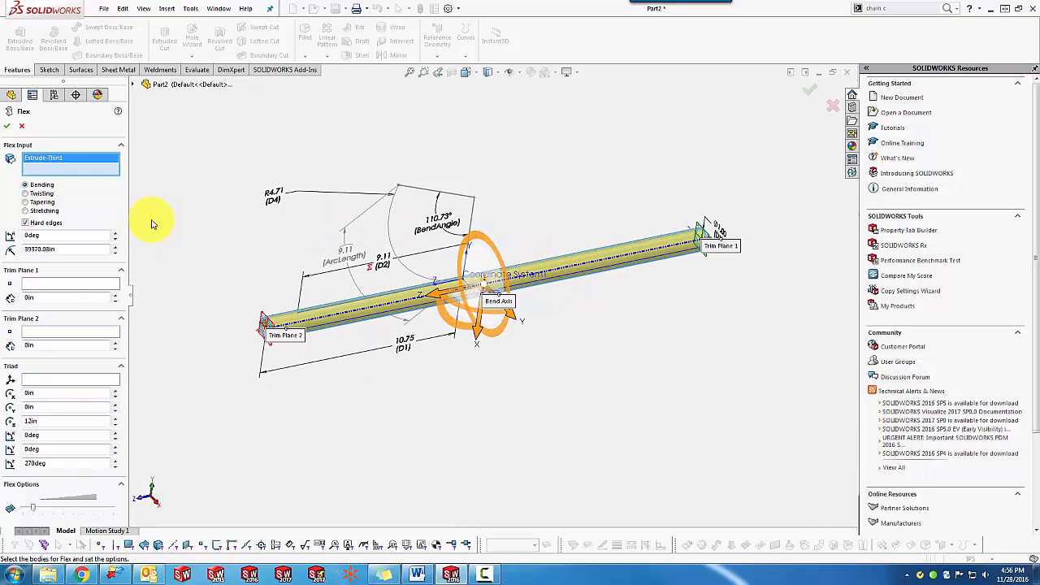
Step: Place the Flex trim planes at Point1@Sketch3 and Point2@Sketch3 with Coordinate System1 as the triad
{"action": "left_click", "coordinate": [65, 283]}
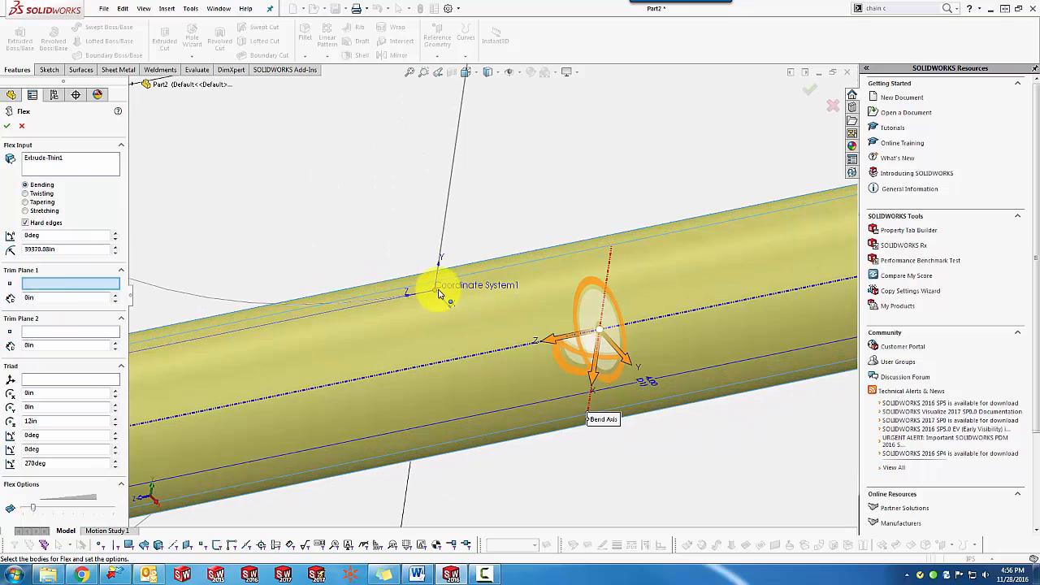
{"action": "left_click", "coordinate": [439, 293]}
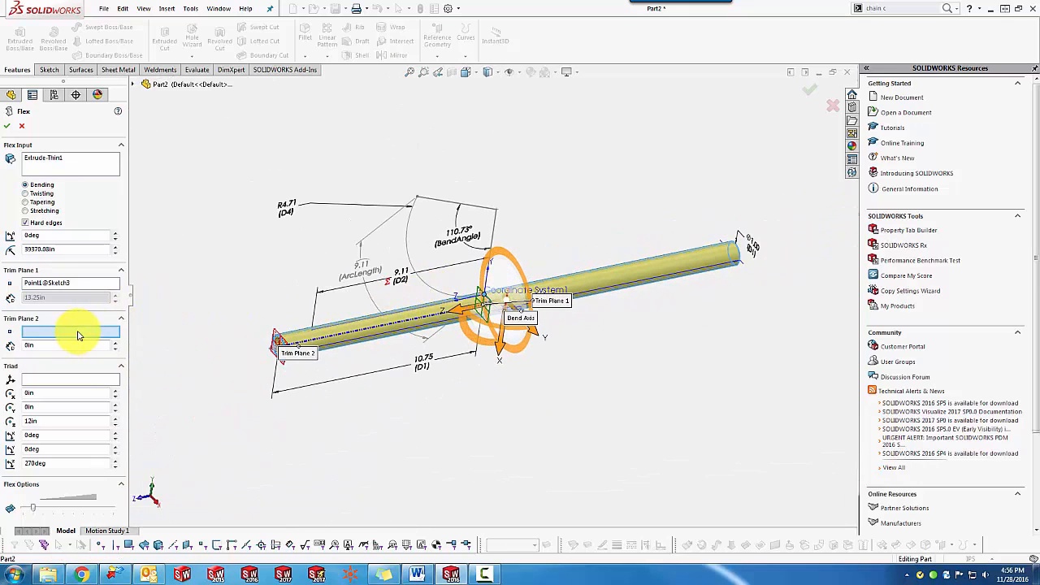
{"action": "left_click", "coordinate": [309, 328]}
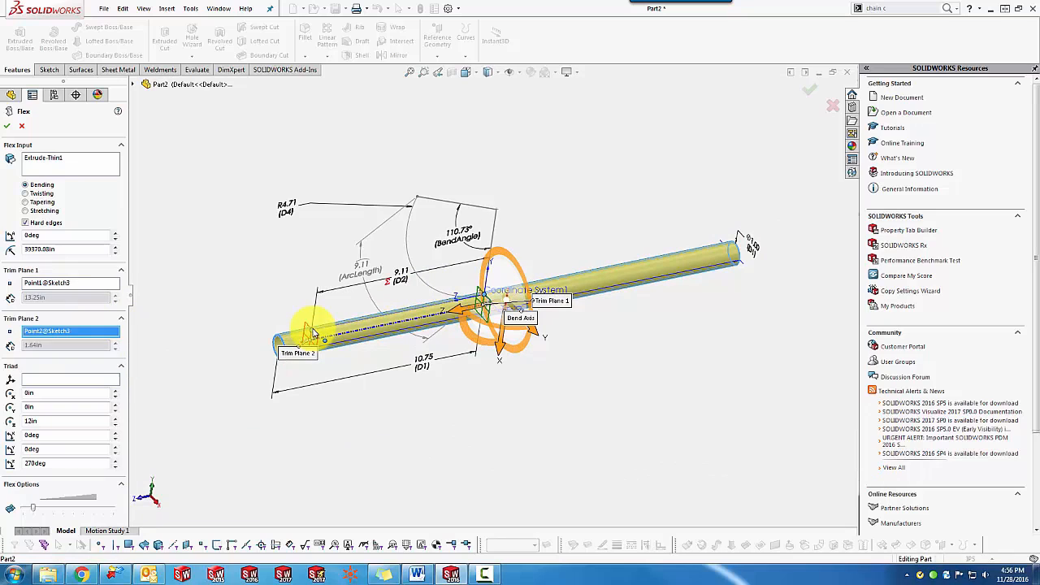
{"action": "left_click", "coordinate": [68, 380]}
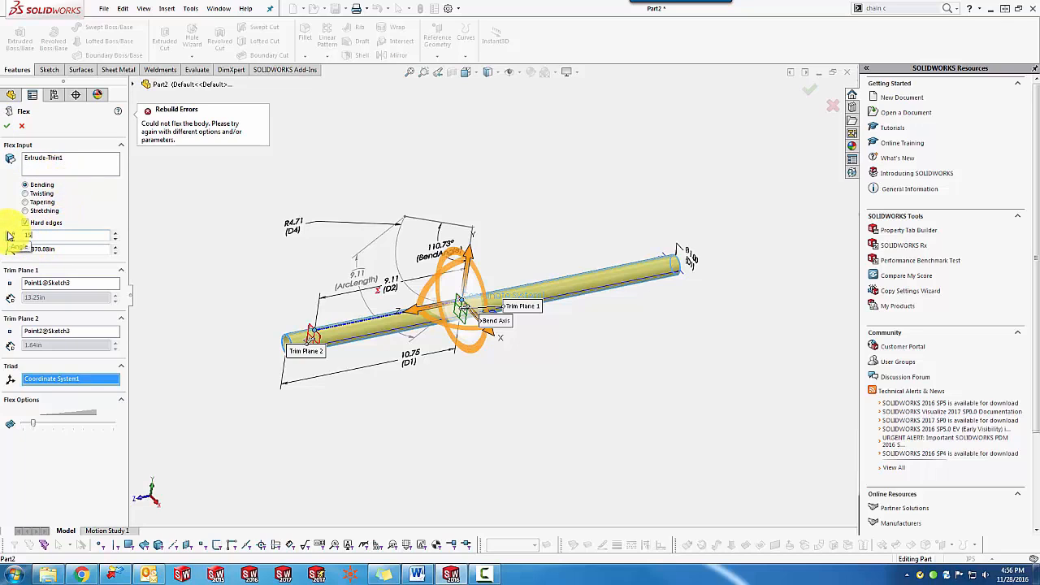
Step: Confirm the Flex1 feature so the tube bends slightly between the trim points
{"action": "left_click", "coordinate": [26, 221]}
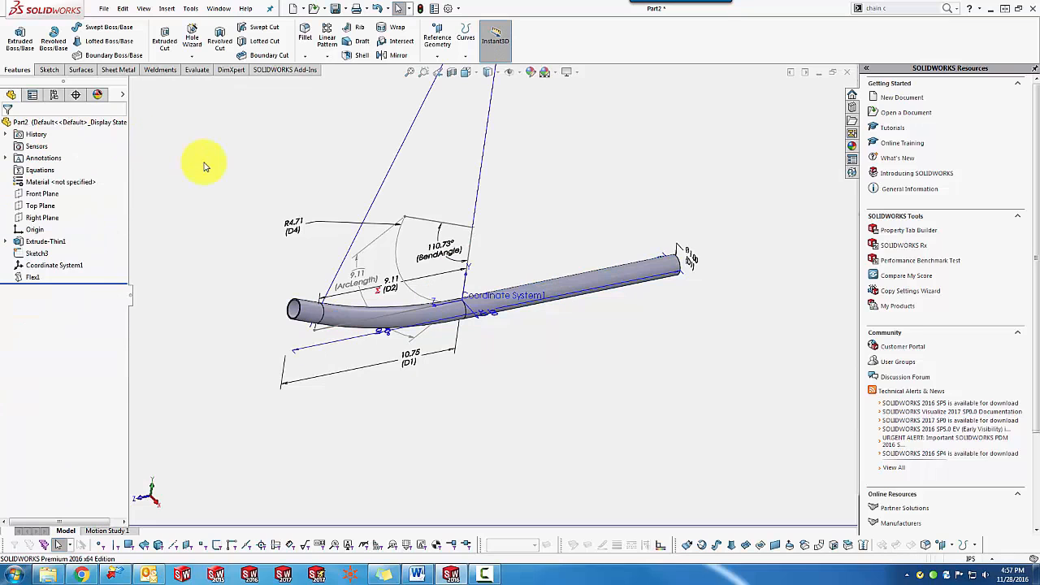
{"action": "mouse_move", "coordinate": [187, 284]}
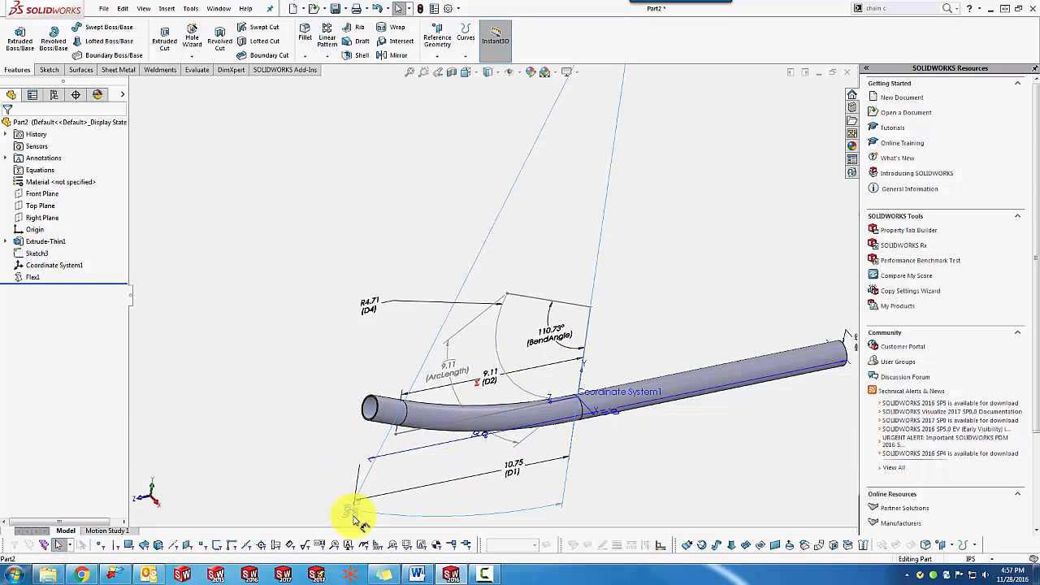
Step: Select the Flex1 angle dimension to show its value for editing
{"action": "left_click", "coordinate": [355, 506]}
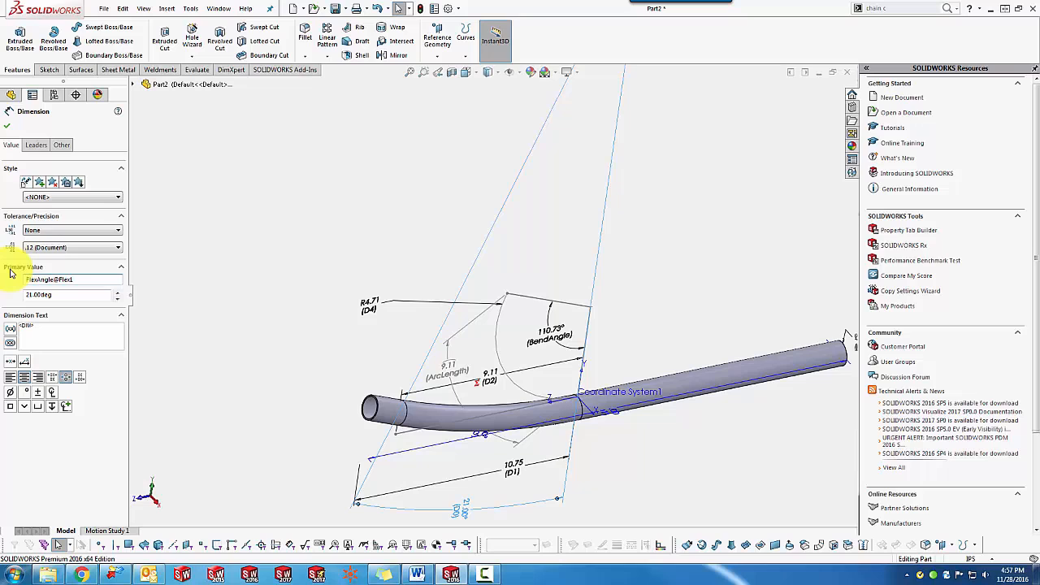
Step: Set the Flex1 angle to ="BendAngle@Sketch3" so the tube bends sharply along the arc
{"action": "left_click", "coordinate": [11, 111]}
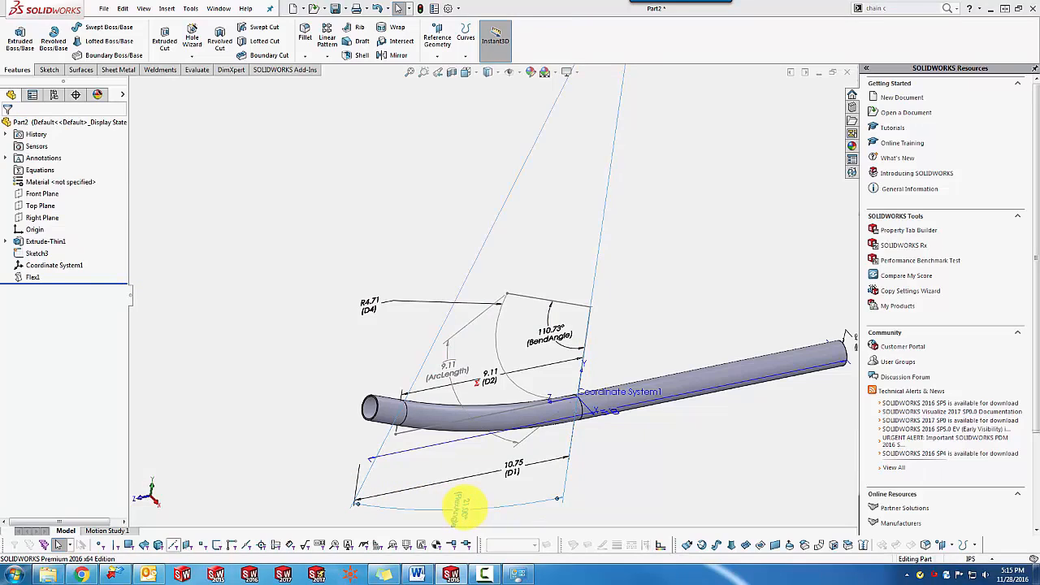
{"action": "double_click", "coordinate": [487, 381]}
{"action": "type", "text": "=\"BendAngle@Sketch3\""}
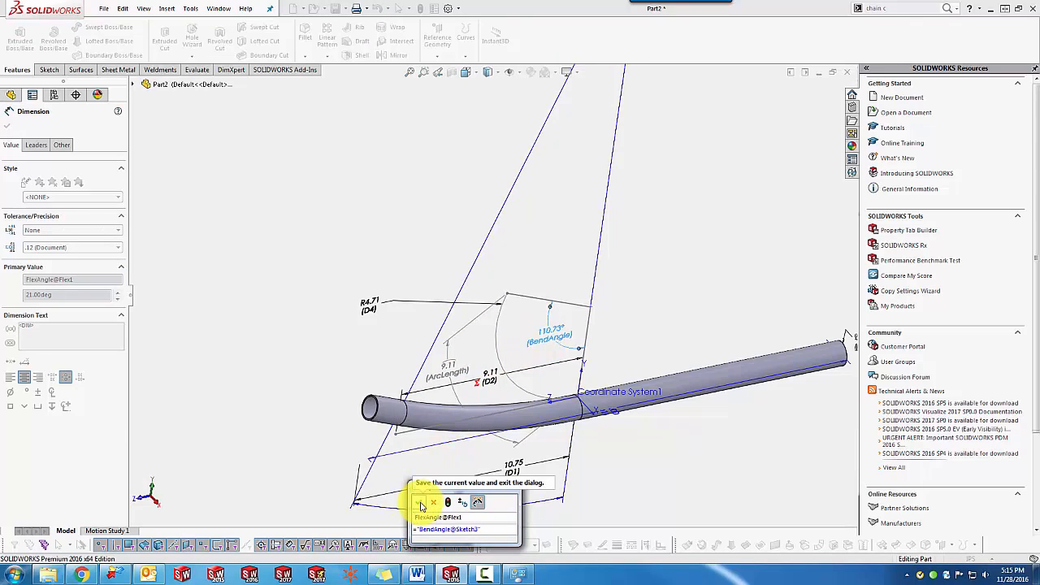
{"action": "left_click", "coordinate": [420, 501]}
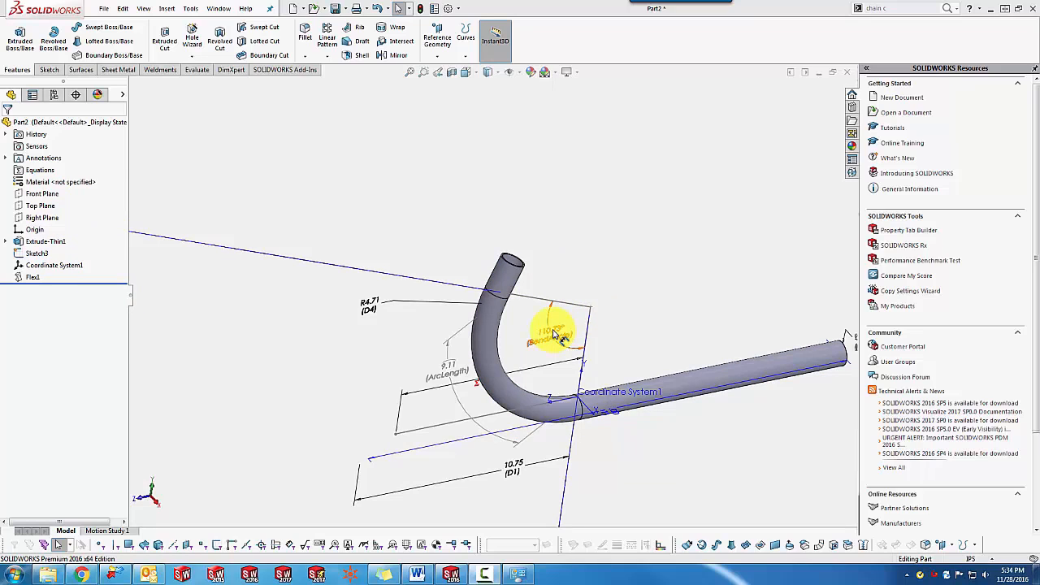
Step: Change BendAngle through 25° to 45°, rebuilding the tube each time and viewing the gentler bend in 3D
{"action": "double_click", "coordinate": [552, 333]}
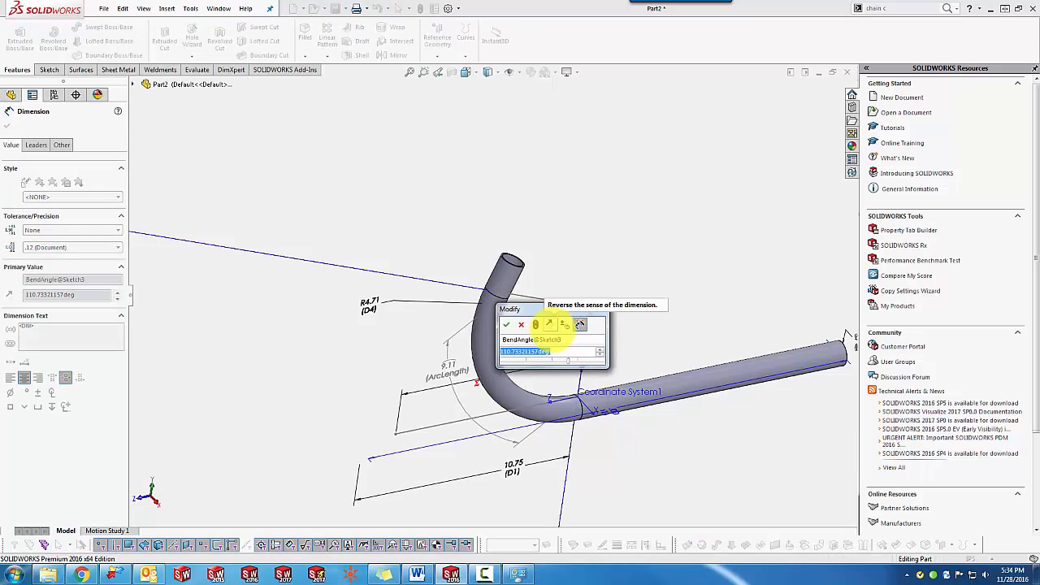
{"action": "left_click", "coordinate": [507, 325]}
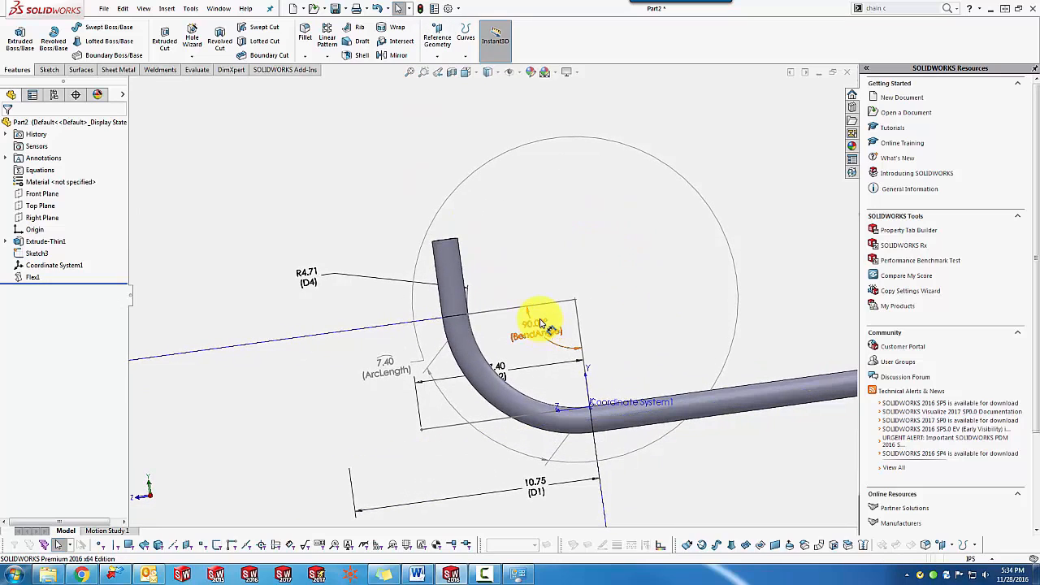
{"action": "double_click", "coordinate": [533, 325]}
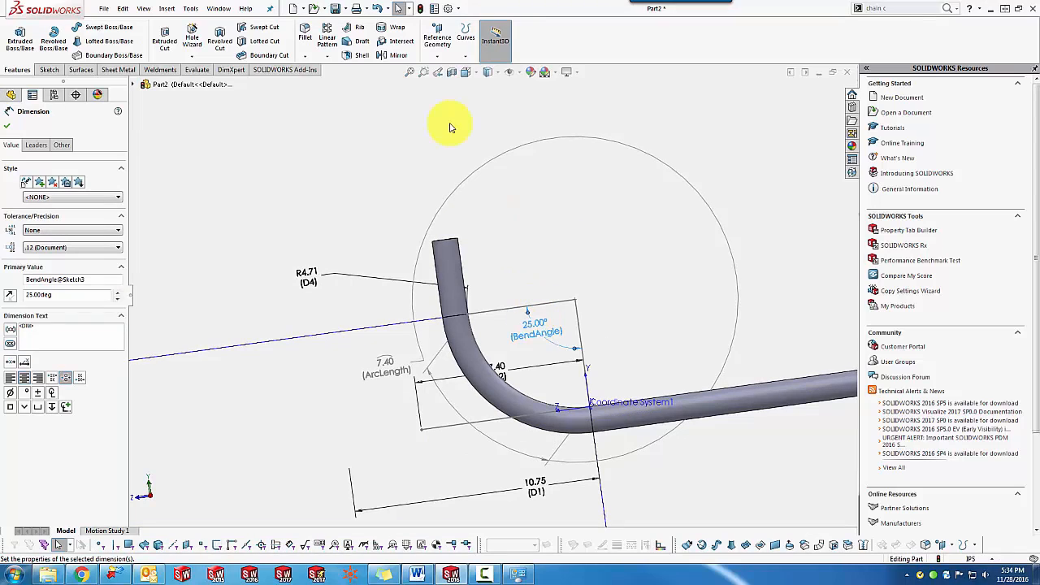
{"action": "left_click", "coordinate": [421, 10]}
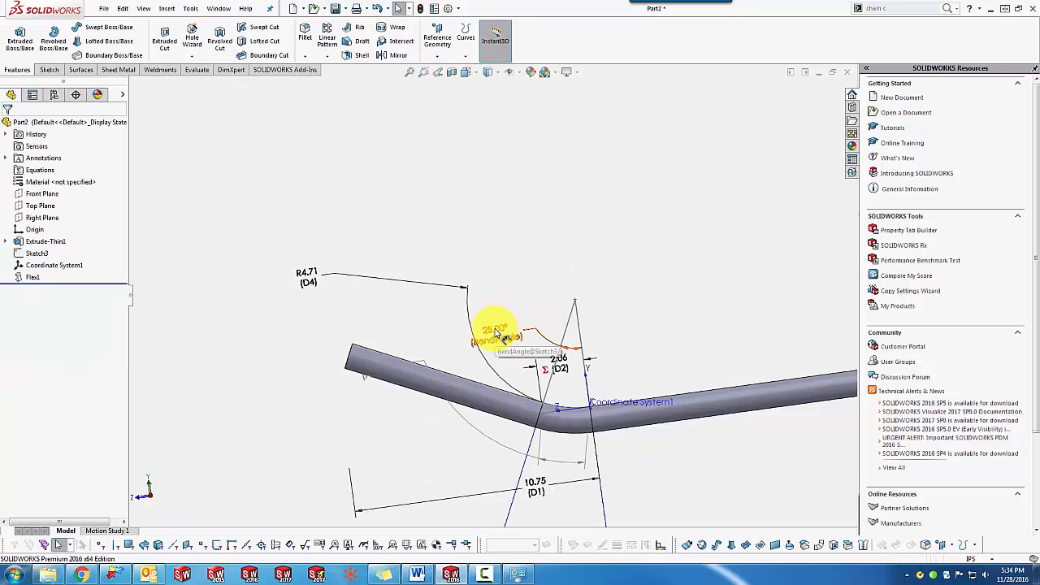
{"action": "double_click", "coordinate": [491, 333]}
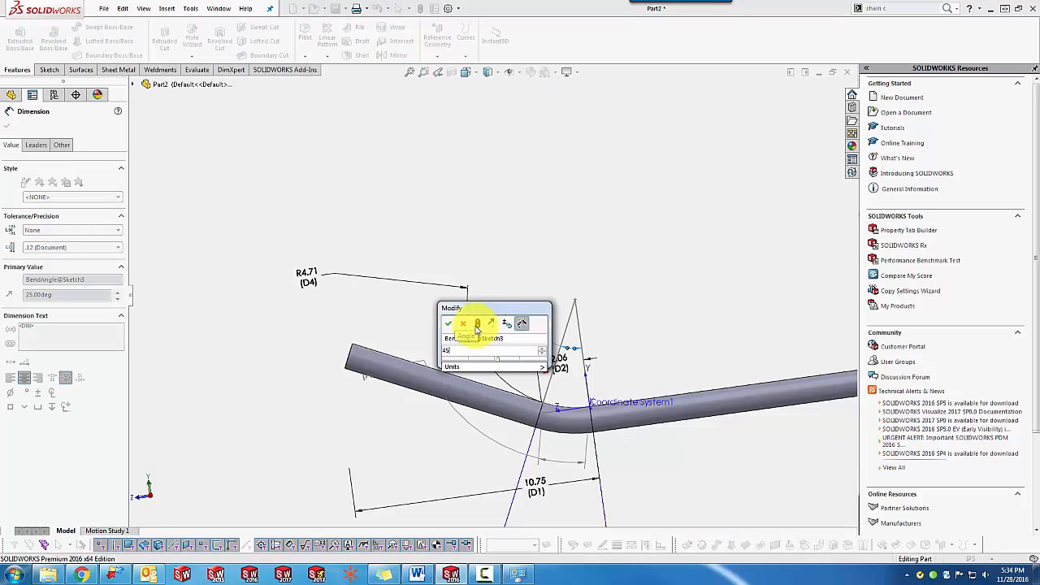
{"action": "left_click", "coordinate": [448, 323]}
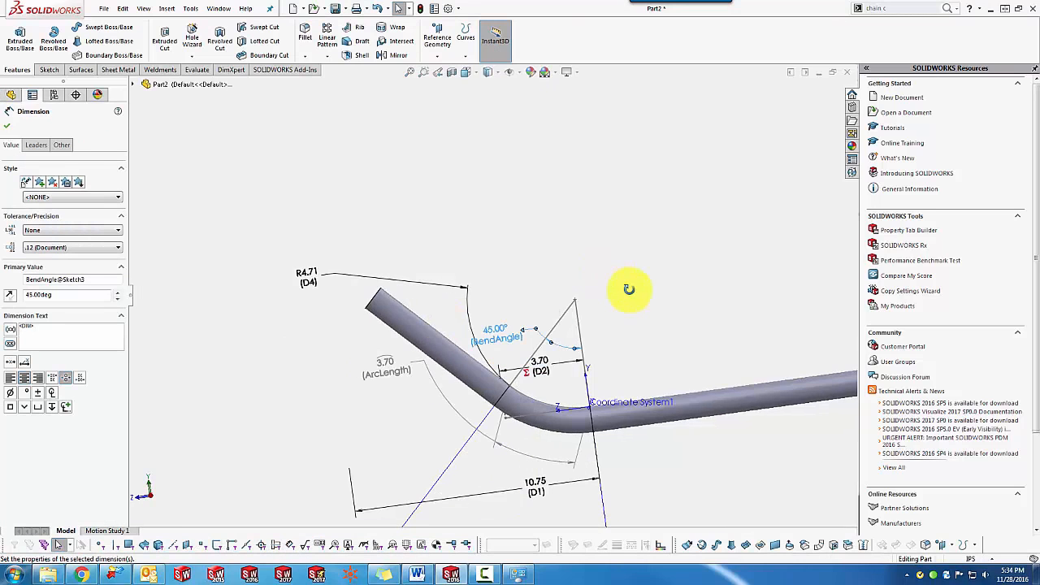
{"action": "left_click_drag", "start_coordinate": [630, 289], "coordinate": [637, 304]}
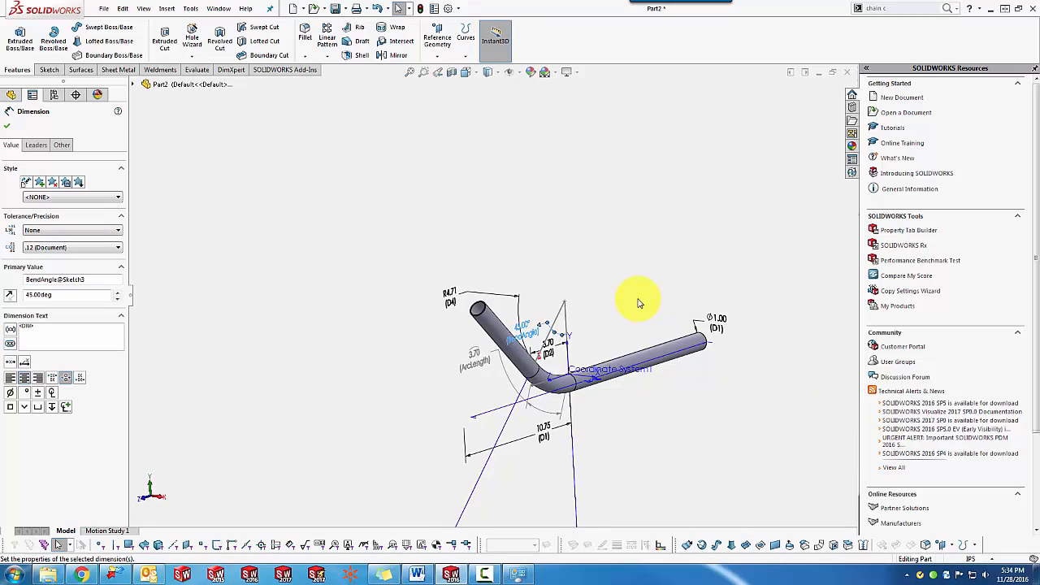